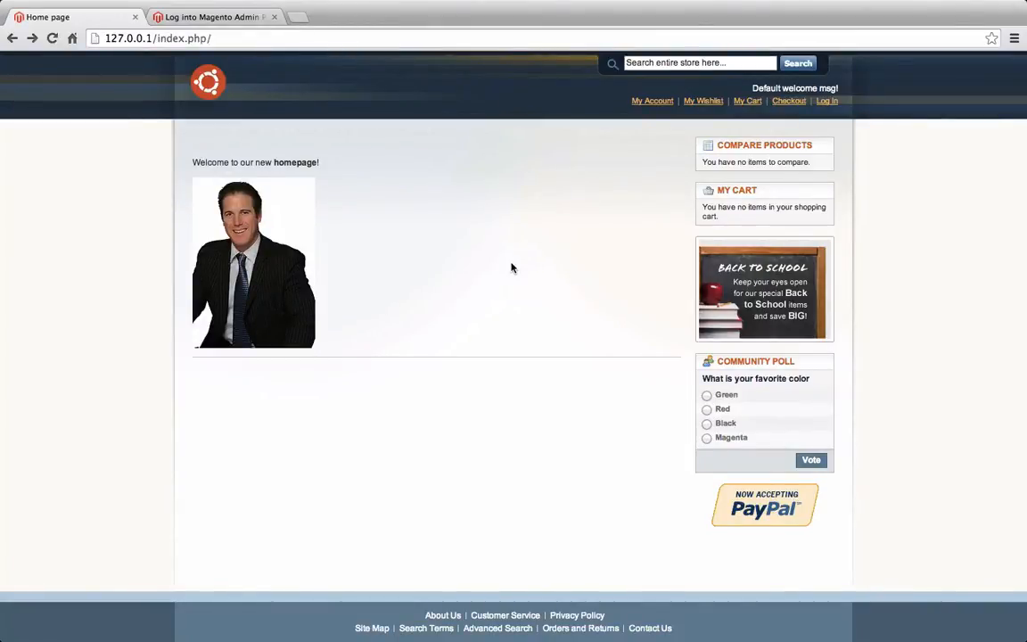
mouse_move(460, 221)
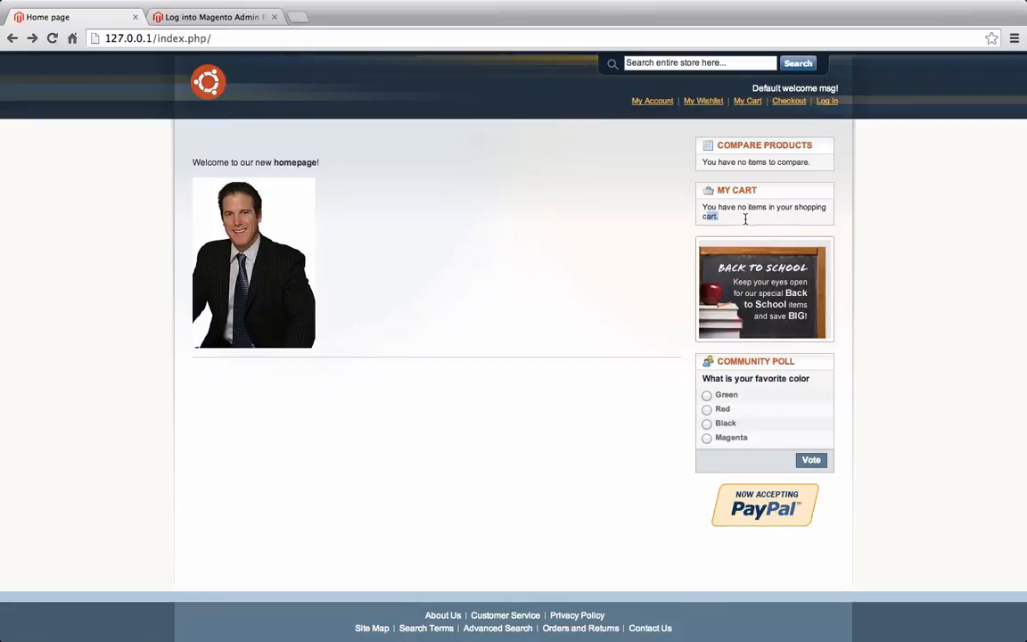
mouse_move(717, 182)
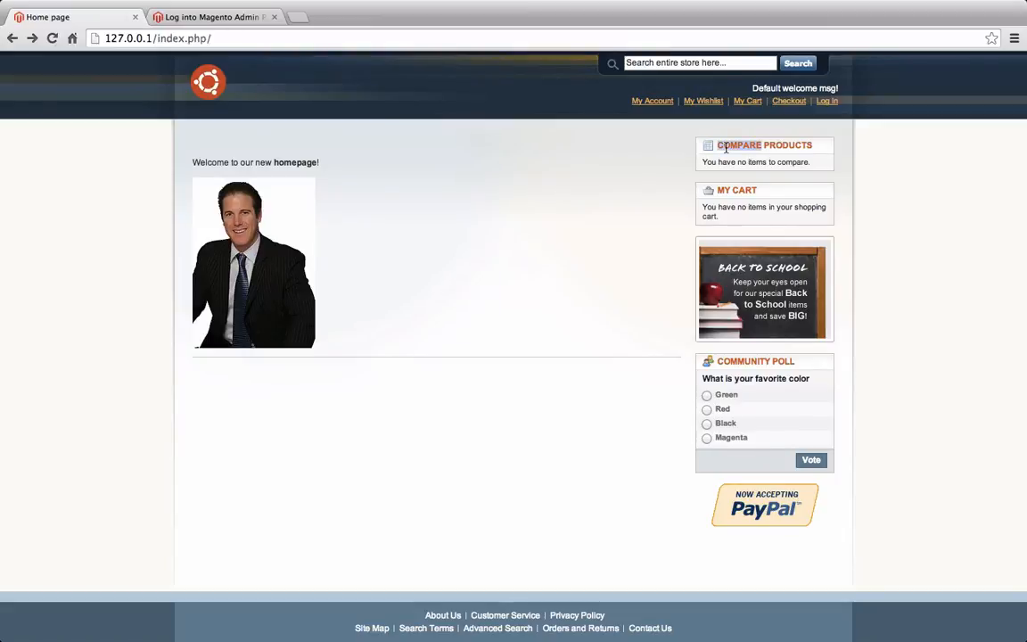
mouse_move(693, 131)
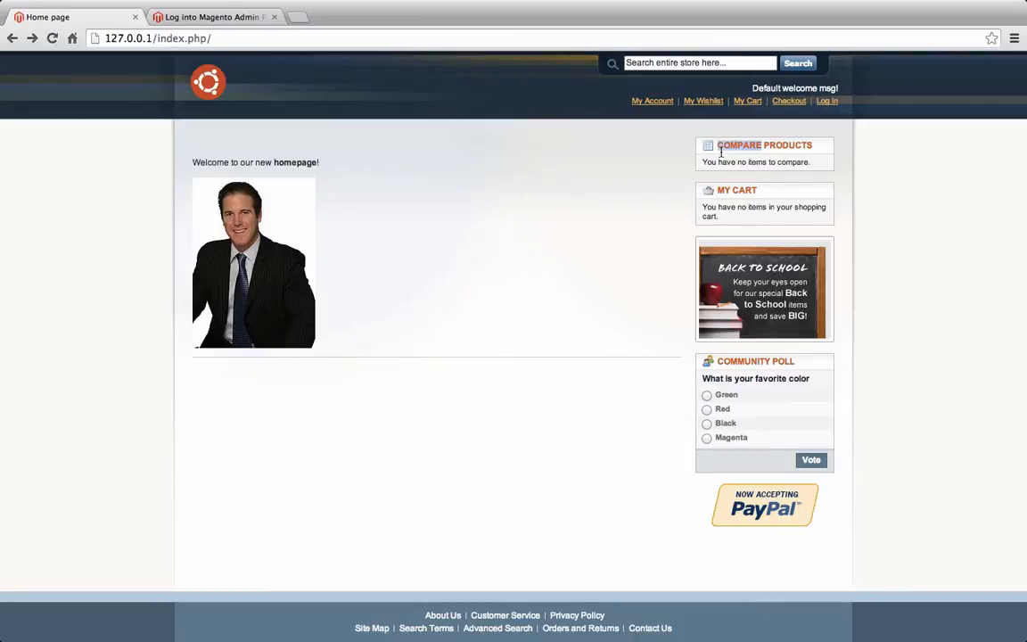
mouse_move(756, 471)
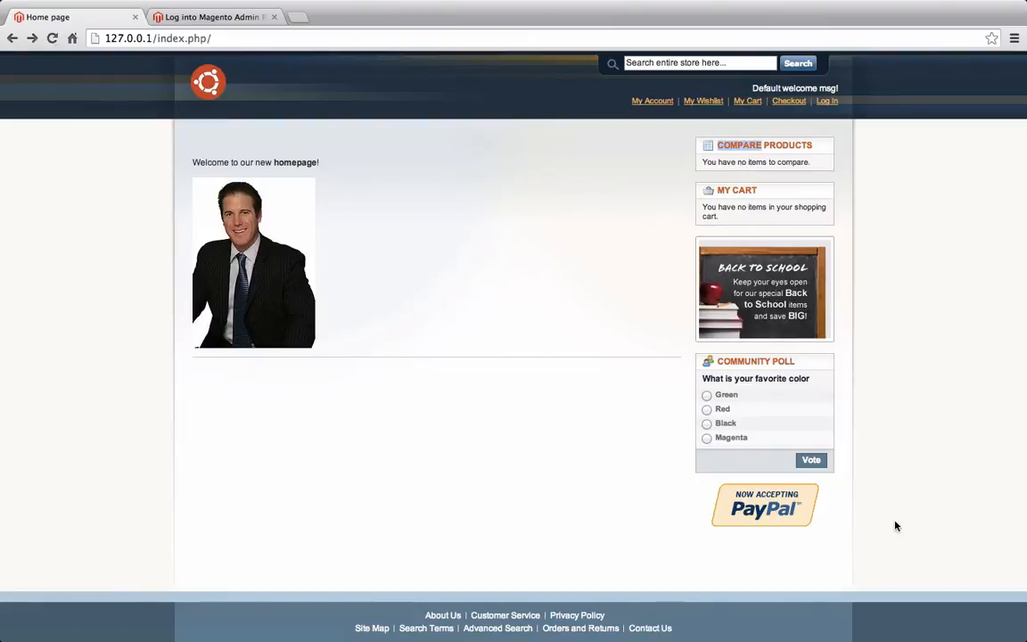
mouse_move(703, 378)
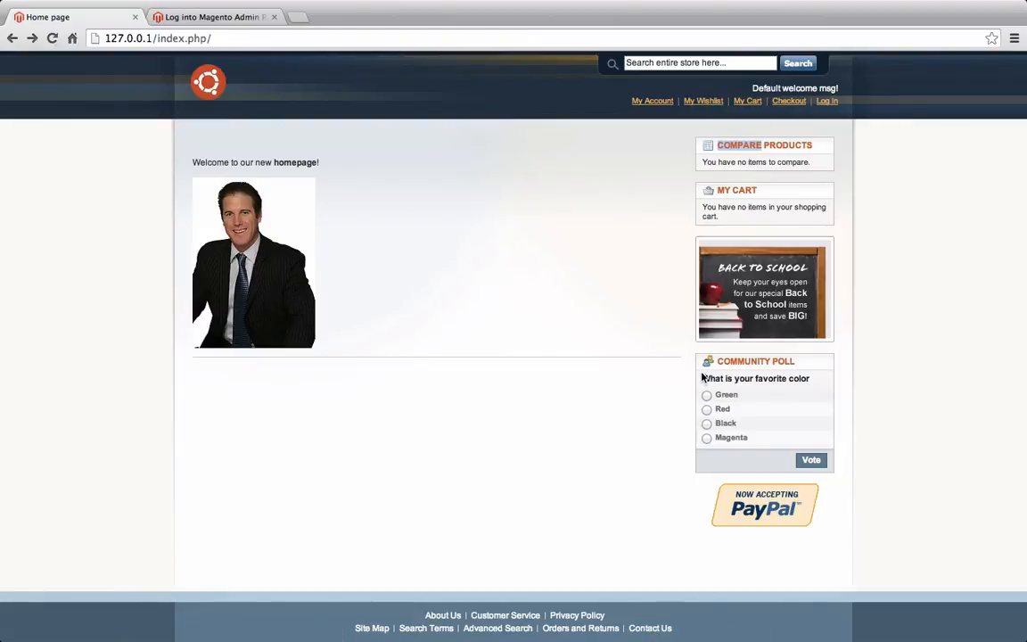
mouse_move(706, 313)
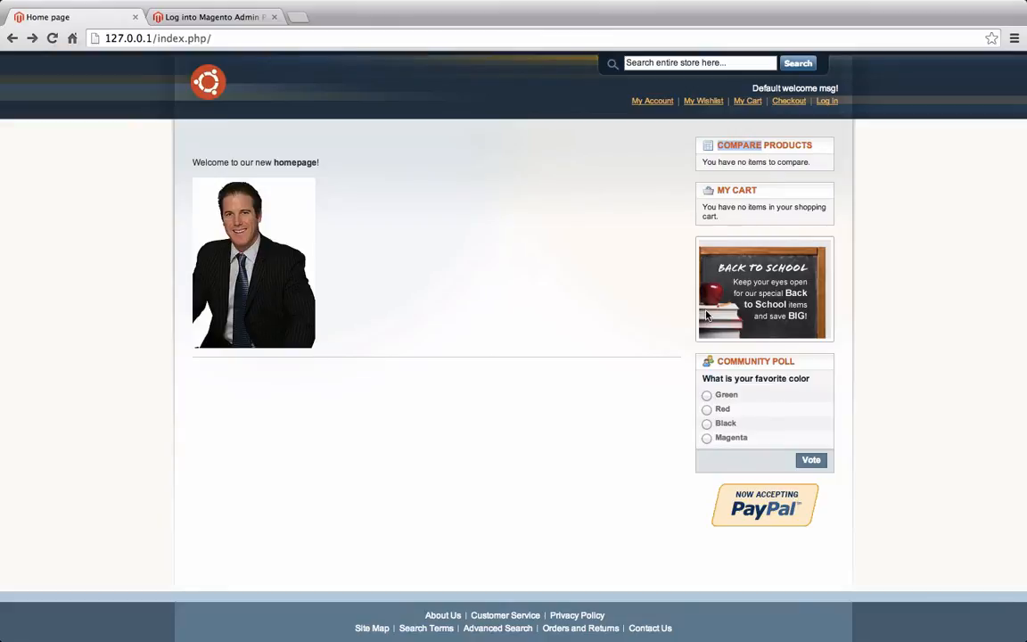
mouse_move(761, 303)
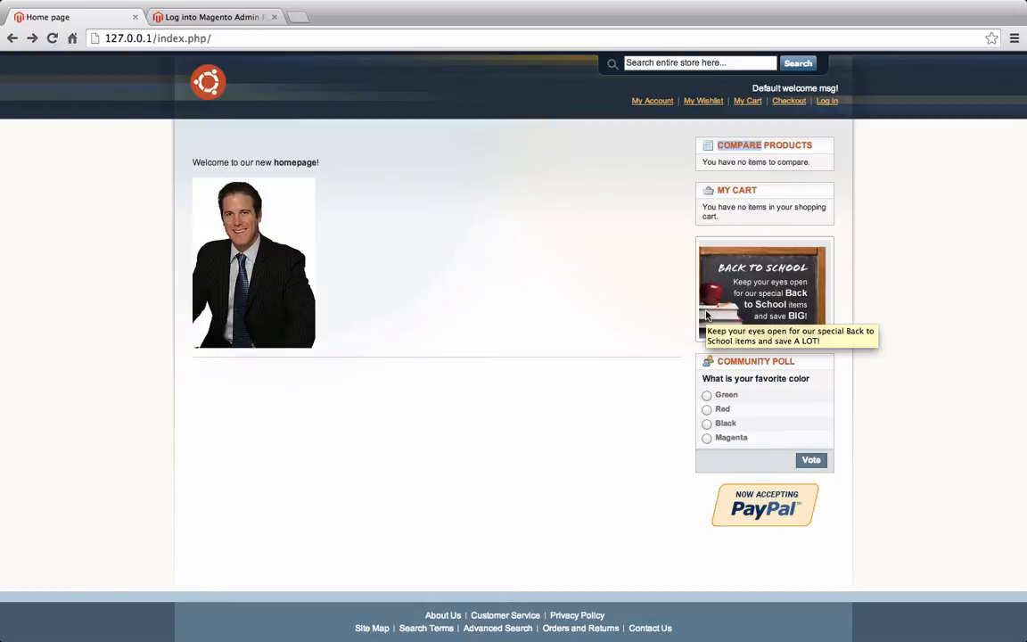
mouse_move(609, 192)
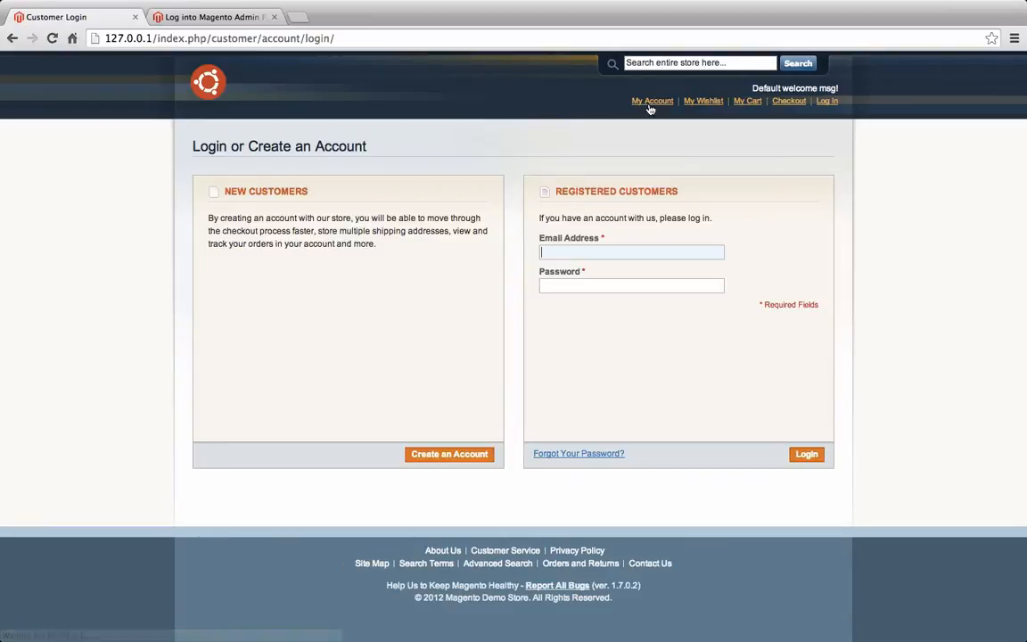
mouse_move(406, 195)
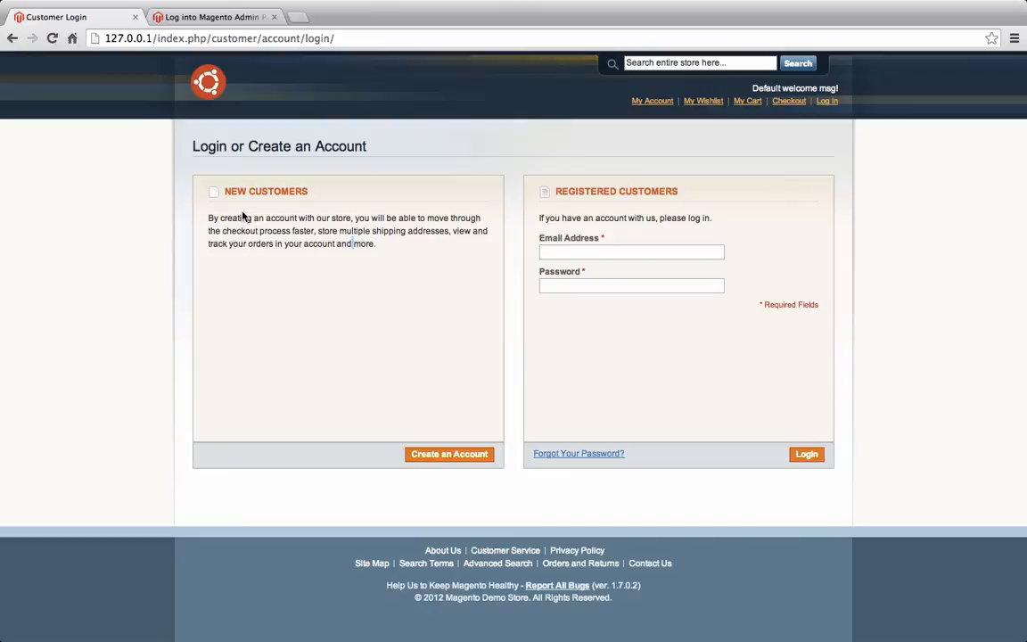
mouse_move(410, 264)
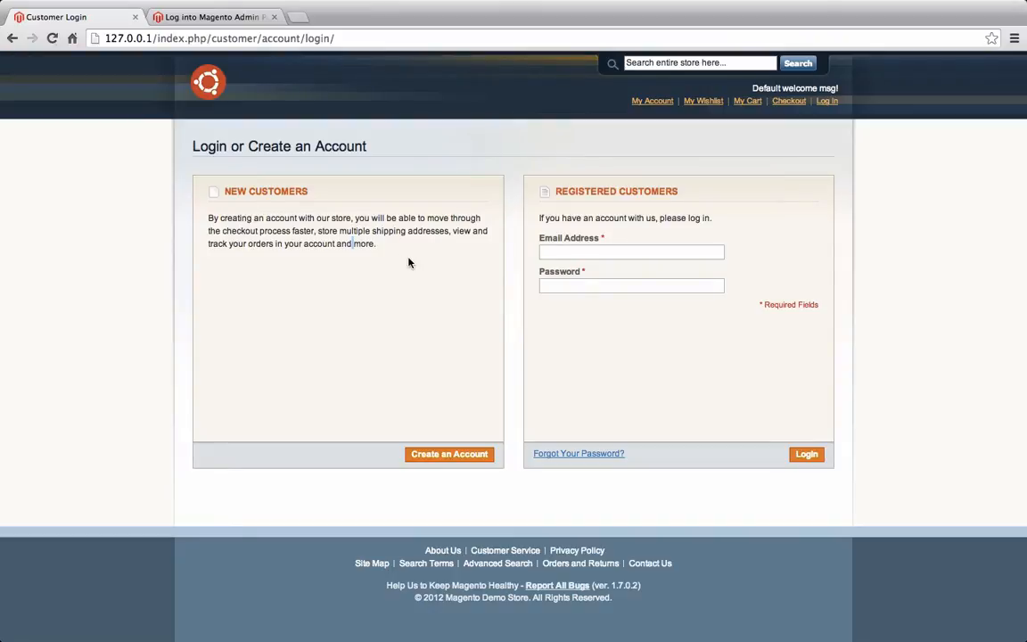
mouse_move(396, 291)
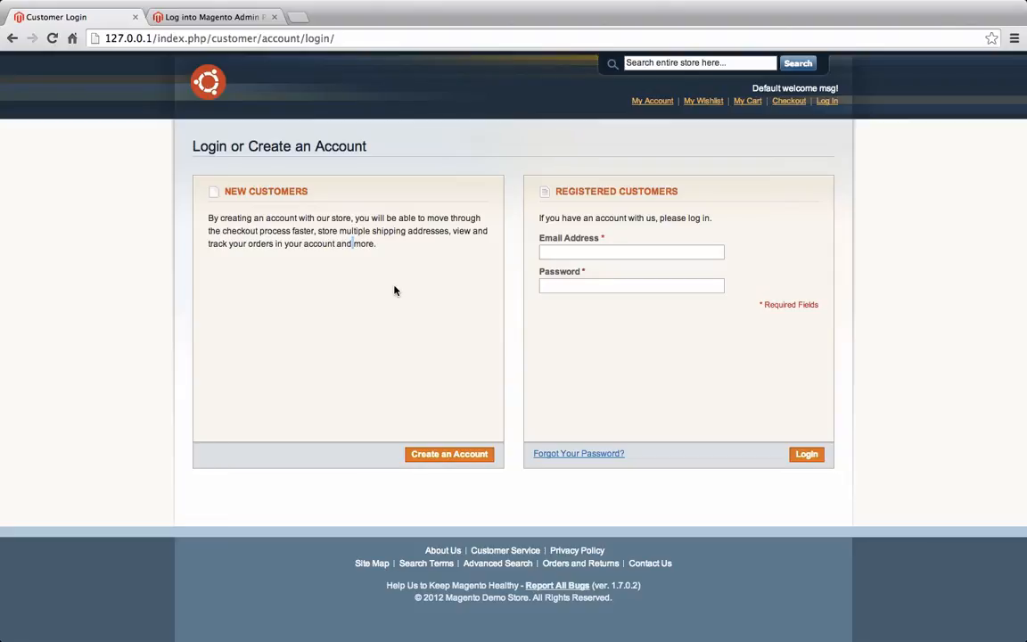
mouse_move(286, 86)
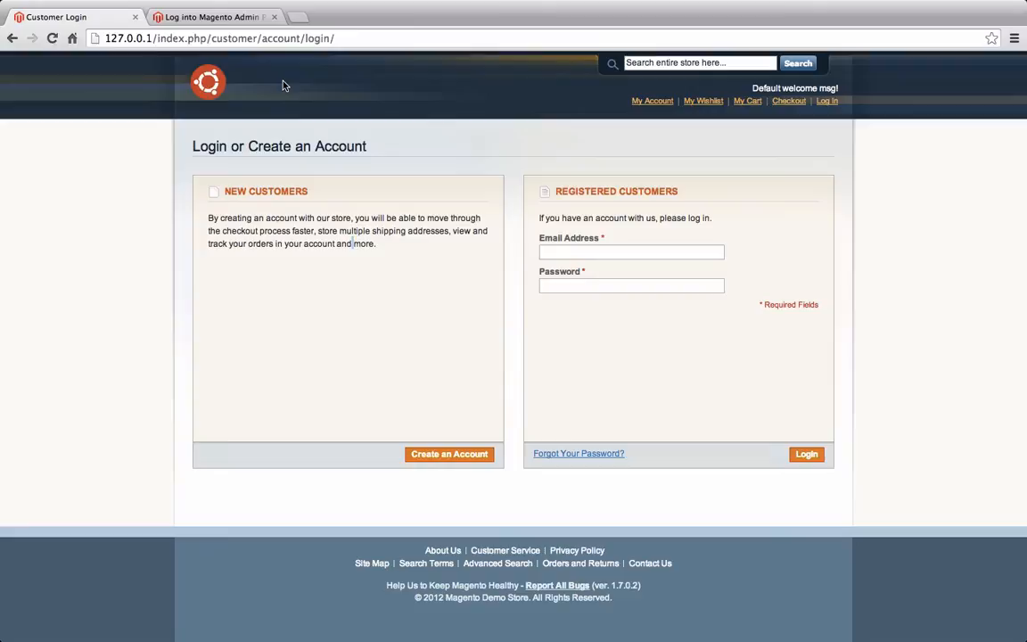
Sign in to the Magento admin panel and hover the System menu.
click(214, 17)
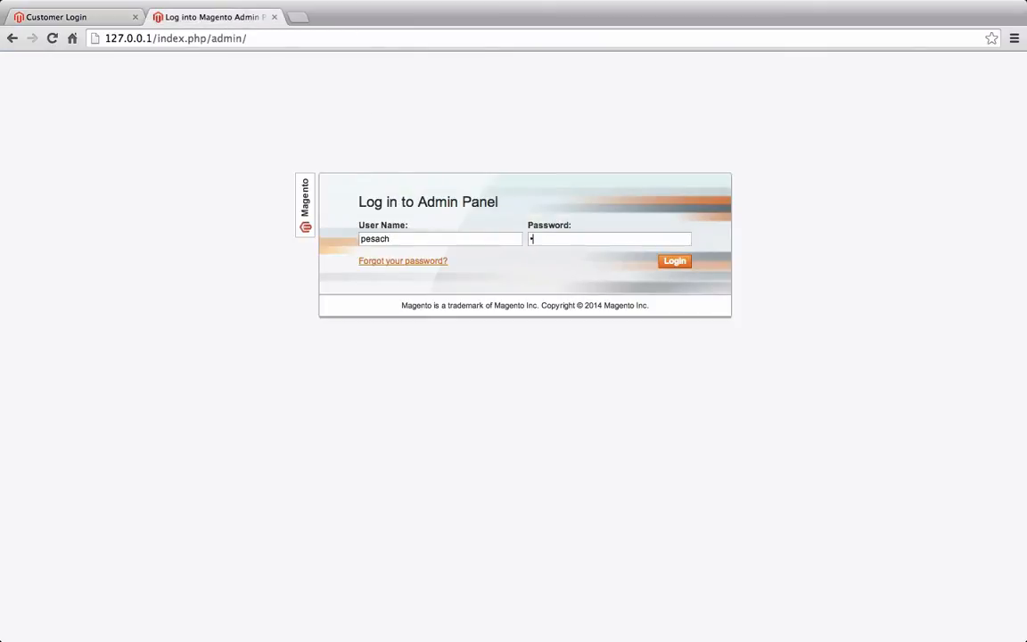
click(674, 260)
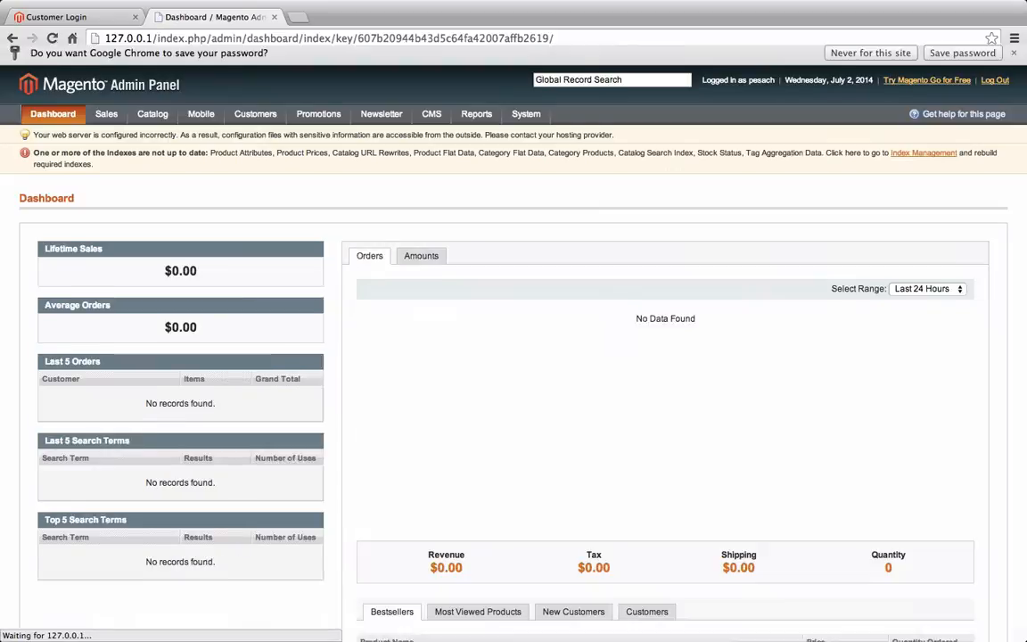
click(526, 124)
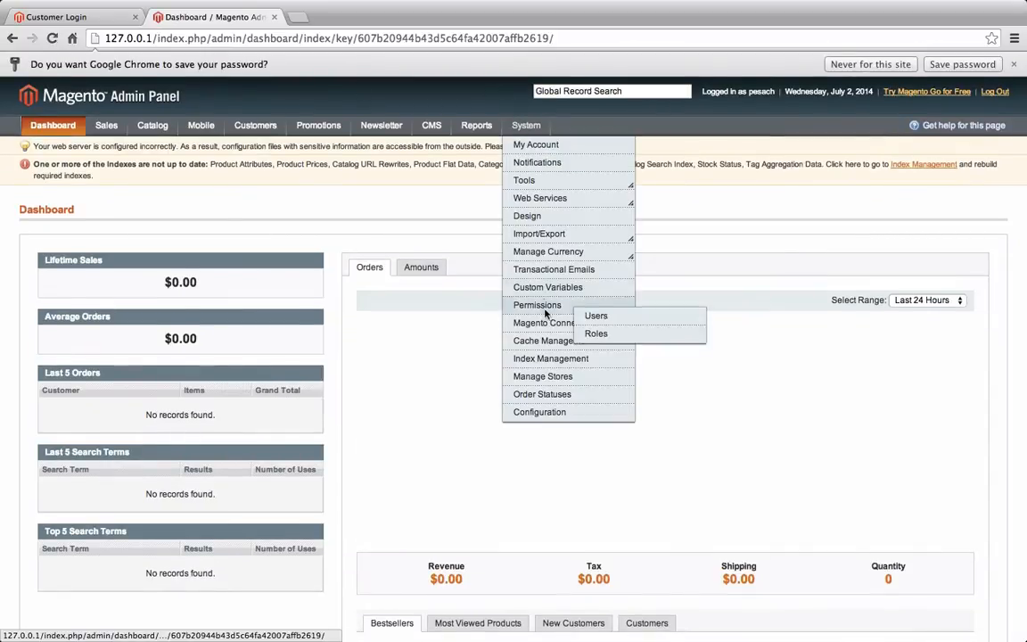
In Cache Storage Management, select all eight cache types, disable them and flush cache storage.
click(542, 341)
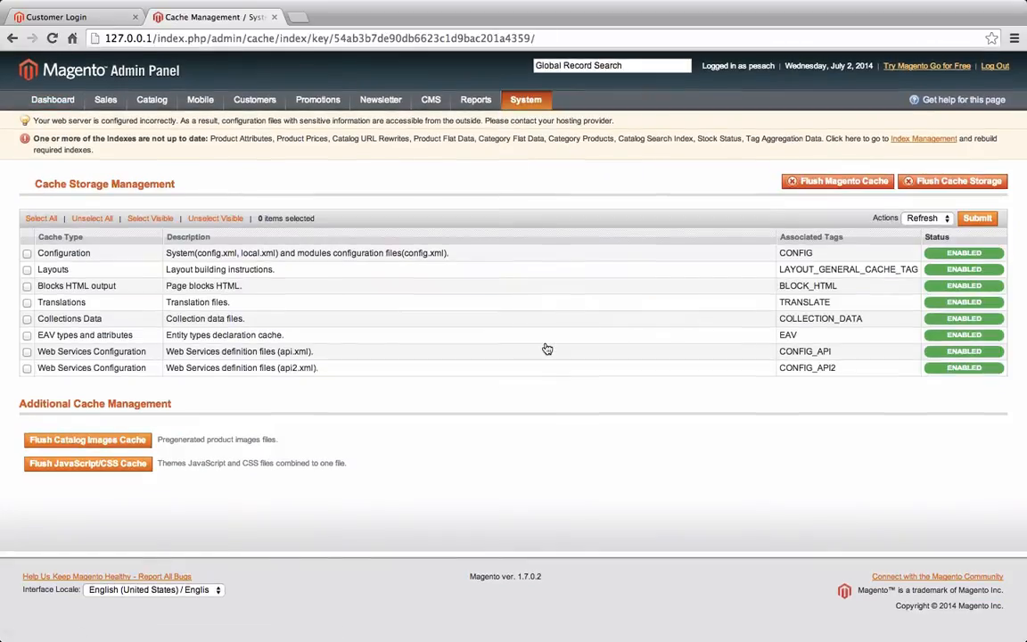
click(524, 100)
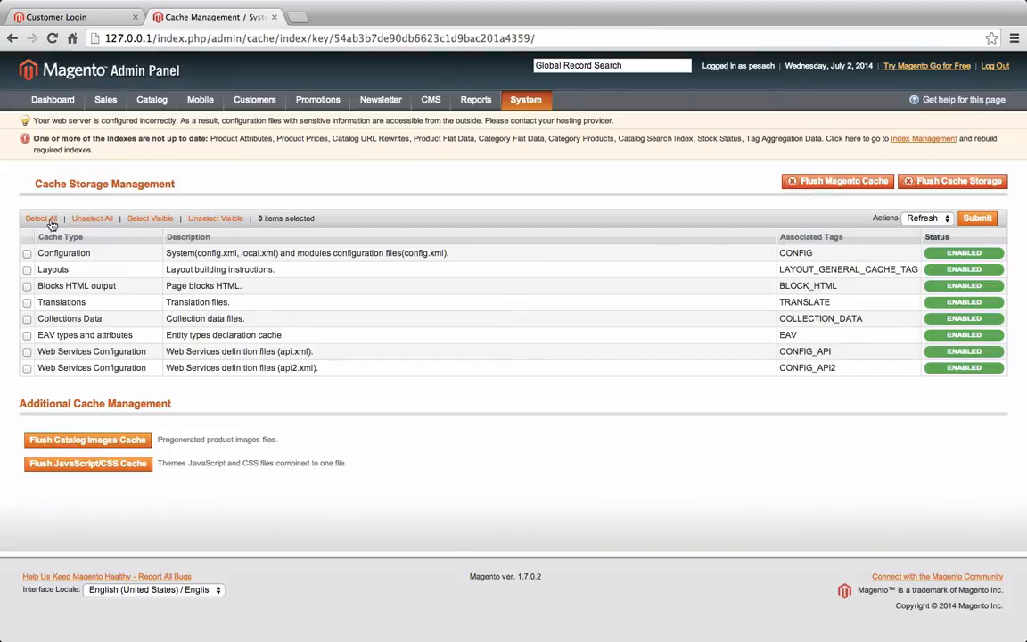
click(41, 218)
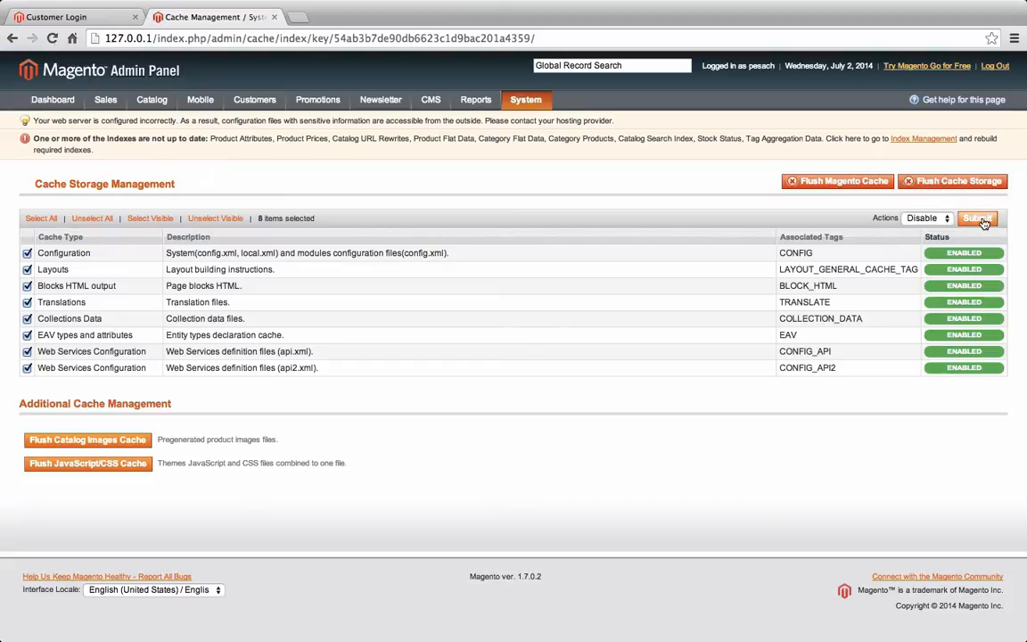
click(977, 217)
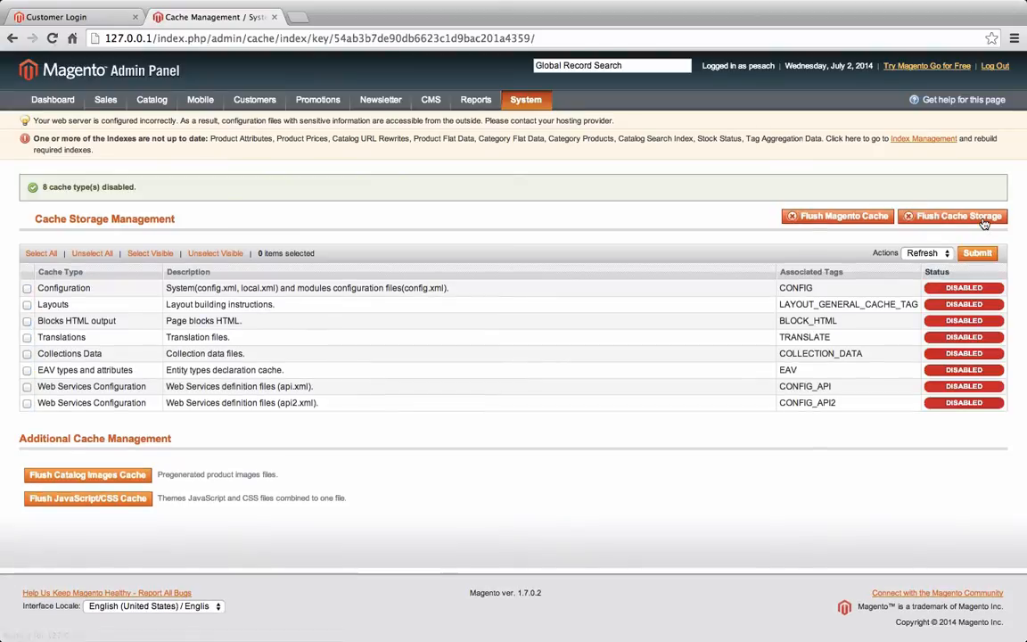
click(431, 100)
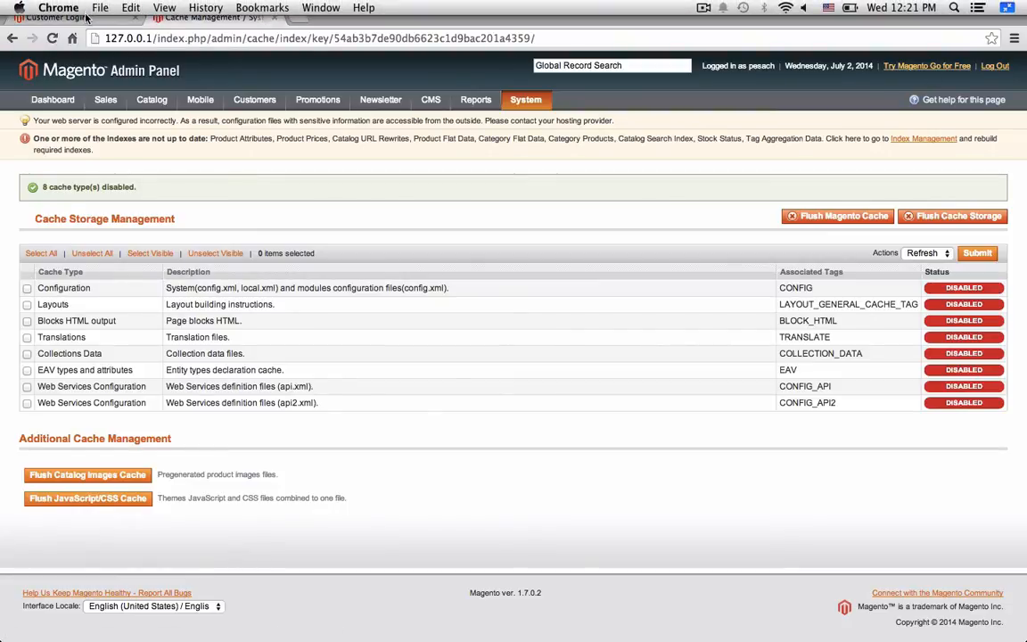
mouse_move(449, 239)
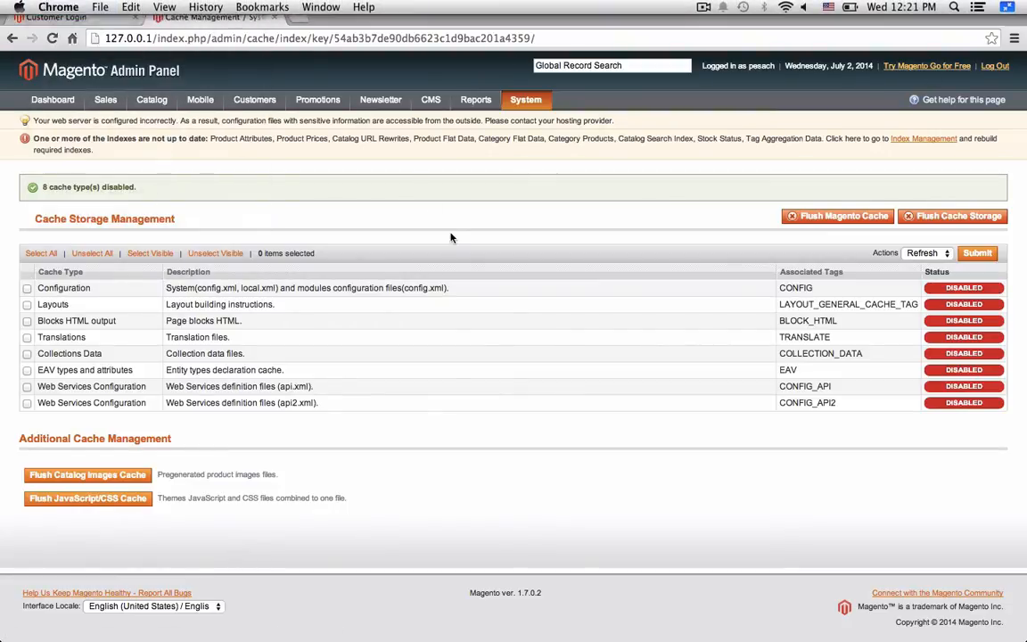
Browse the project tree down through app, design, frontend to the default package folder.
click(57, 18)
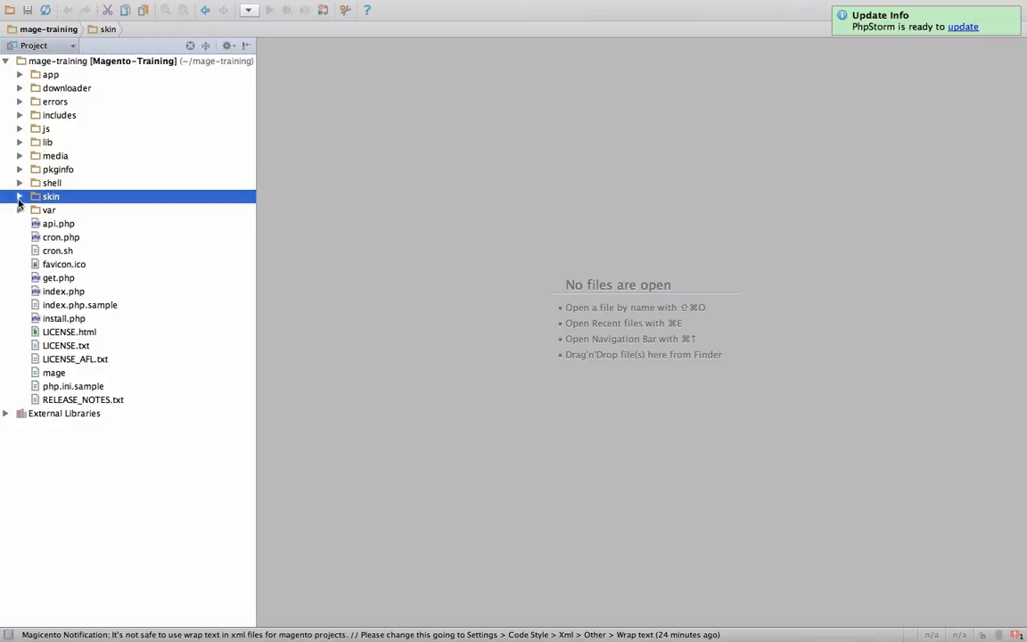
click(20, 196)
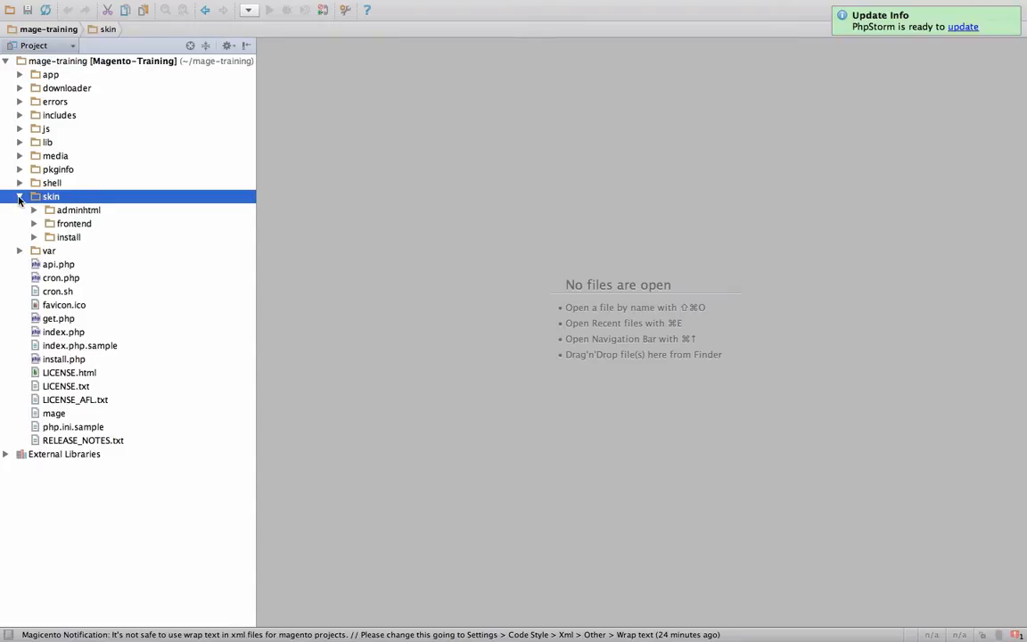
click(20, 196)
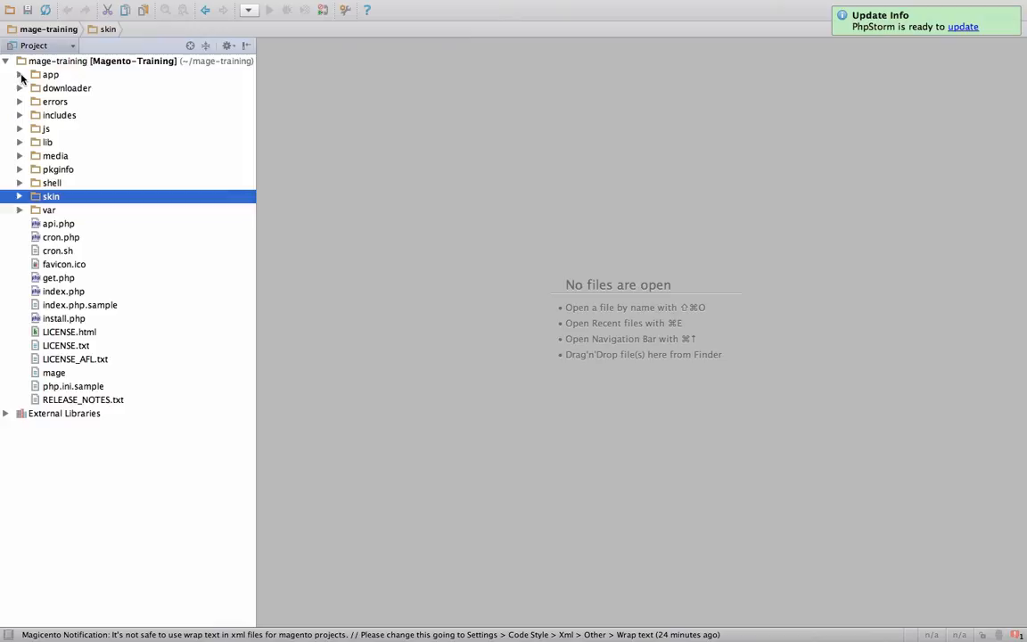
click(20, 75)
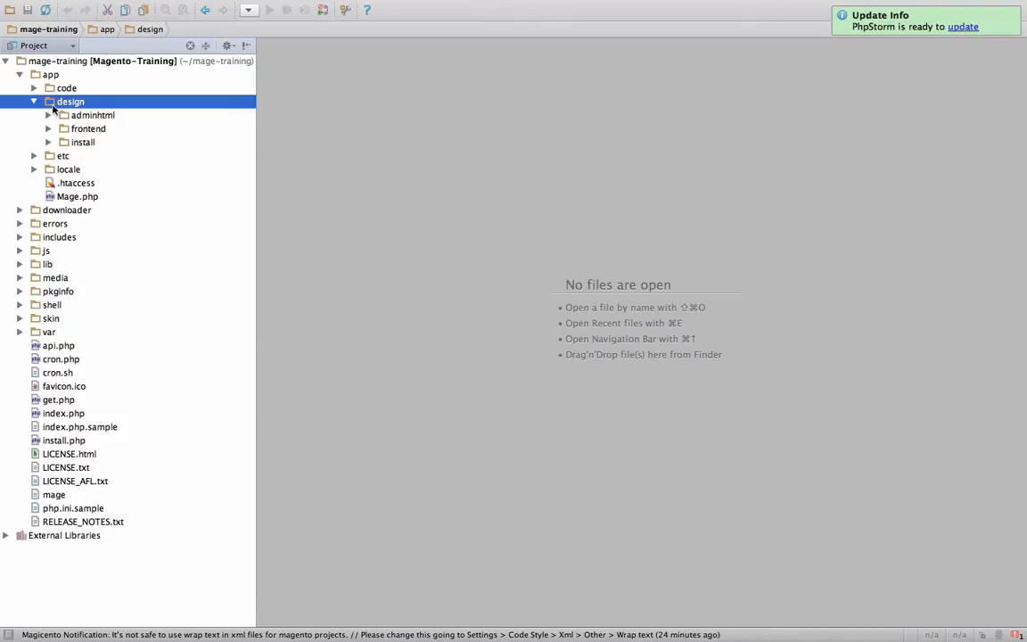
click(48, 128)
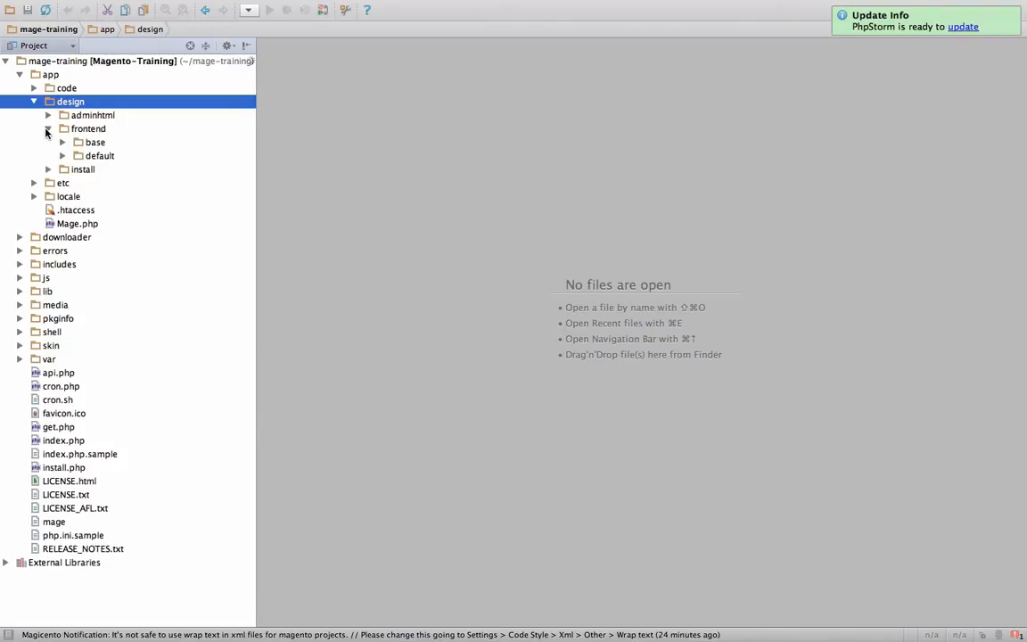
click(100, 155)
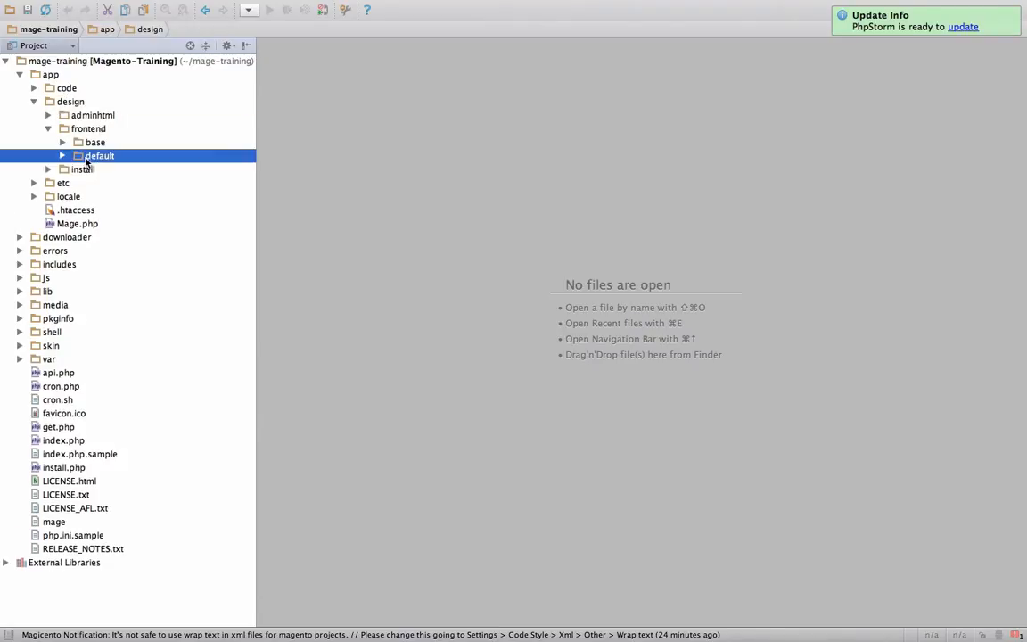
click(100, 155)
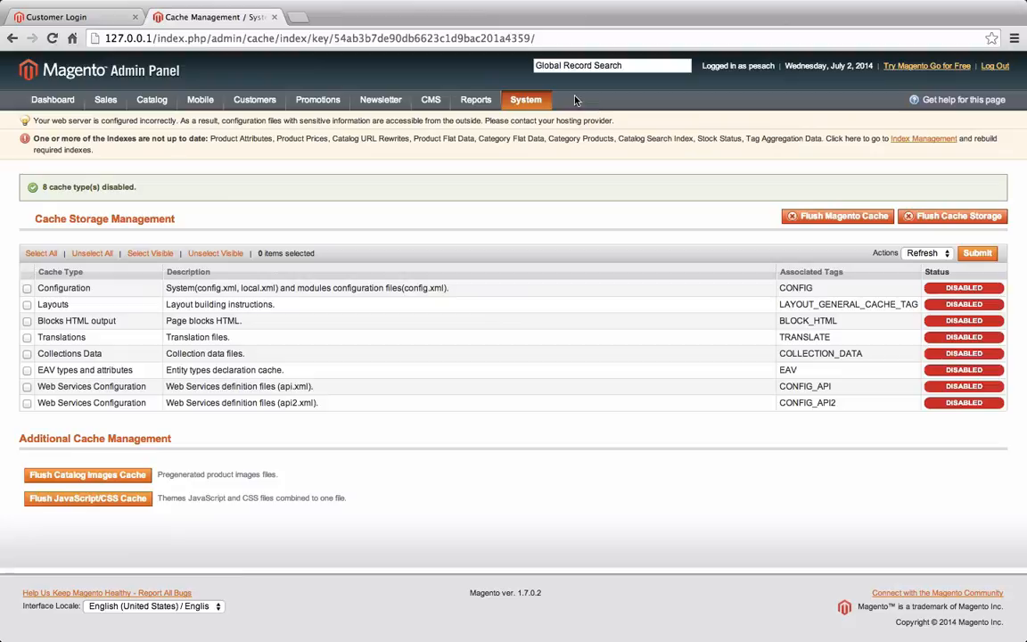
Reach System > Configuration > Design showing the default package with the newage theme.
click(524, 100)
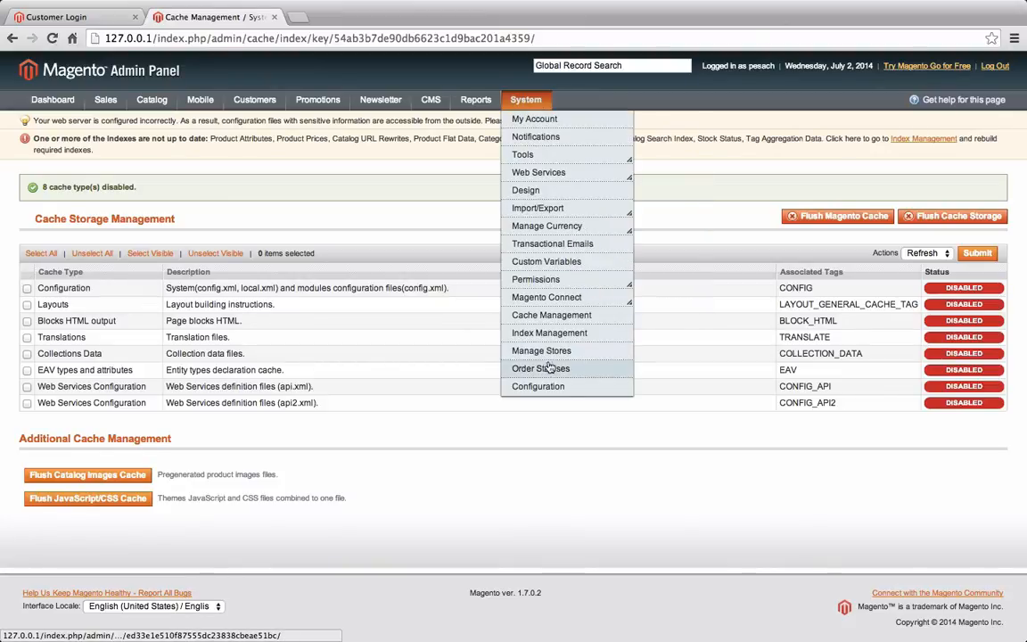
click(538, 385)
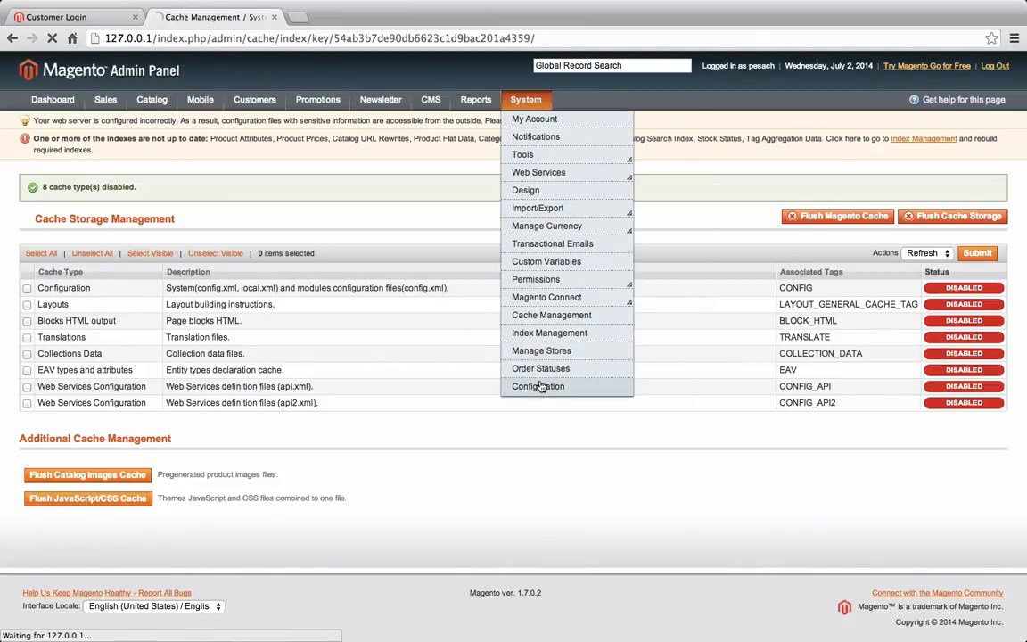
click(538, 385)
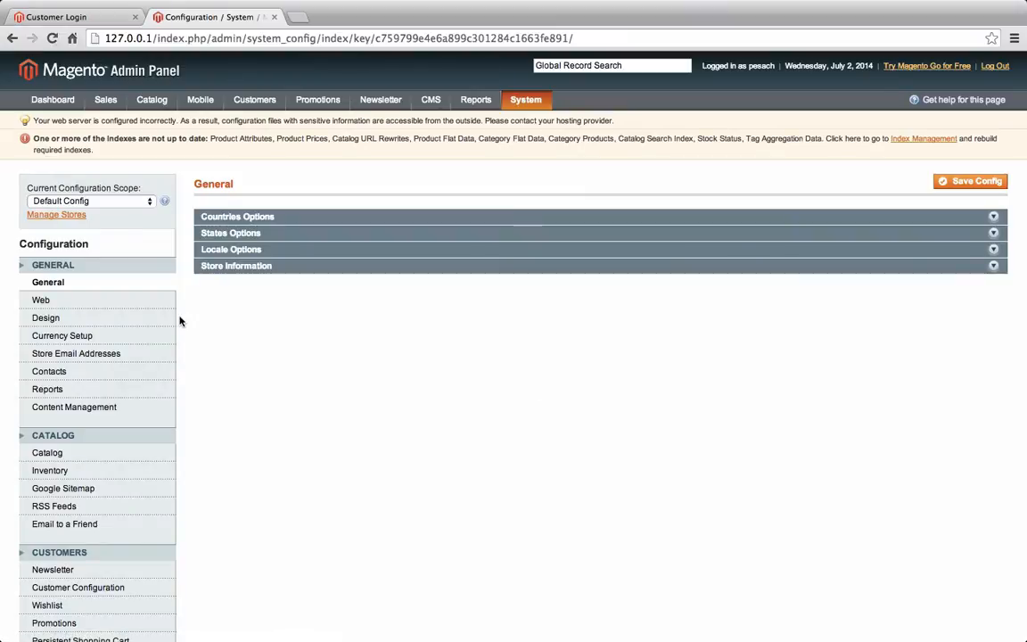
click(47, 317)
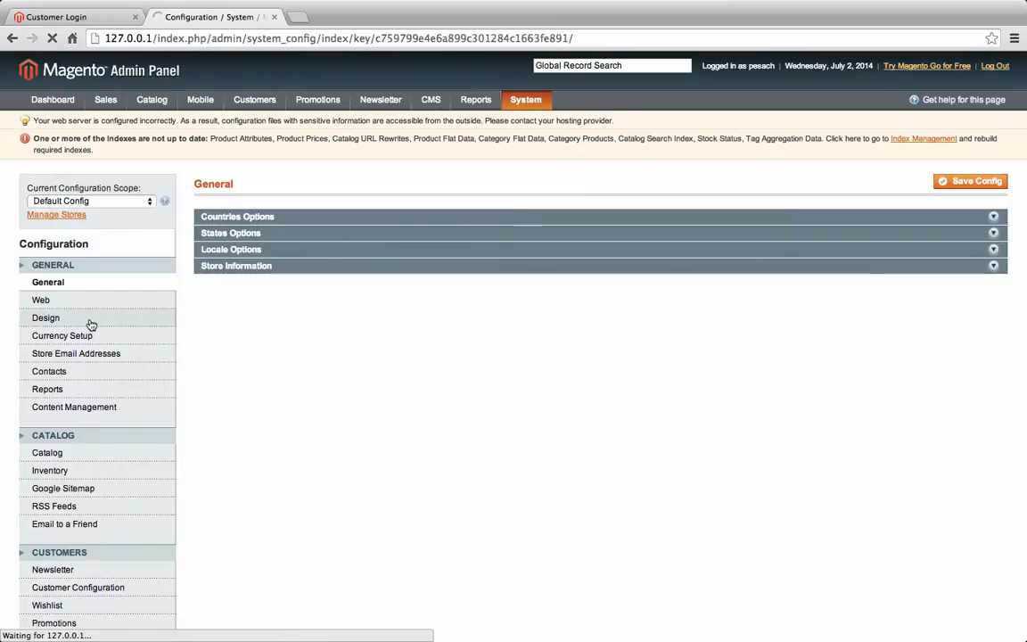
click(47, 317)
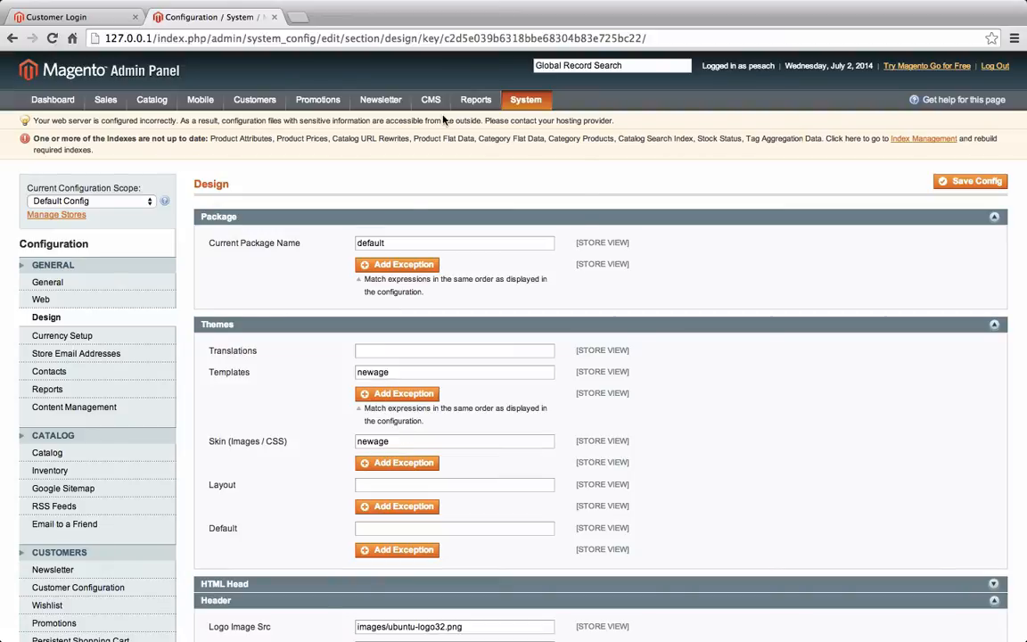
click(526, 99)
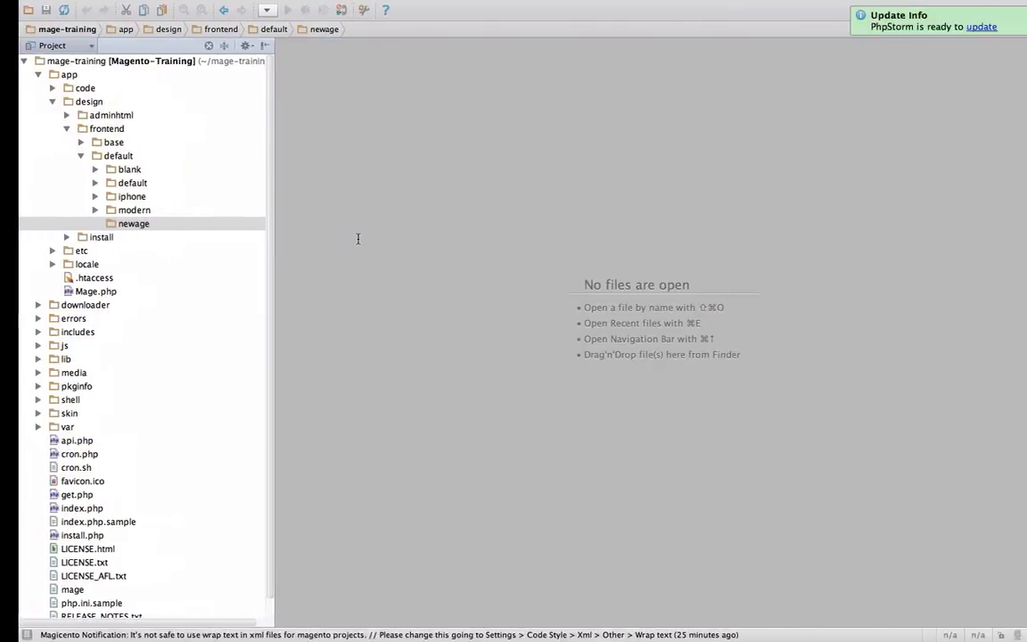
Drill into base/default/template/persistent/customer/form and open its login.phtml.
click(132, 223)
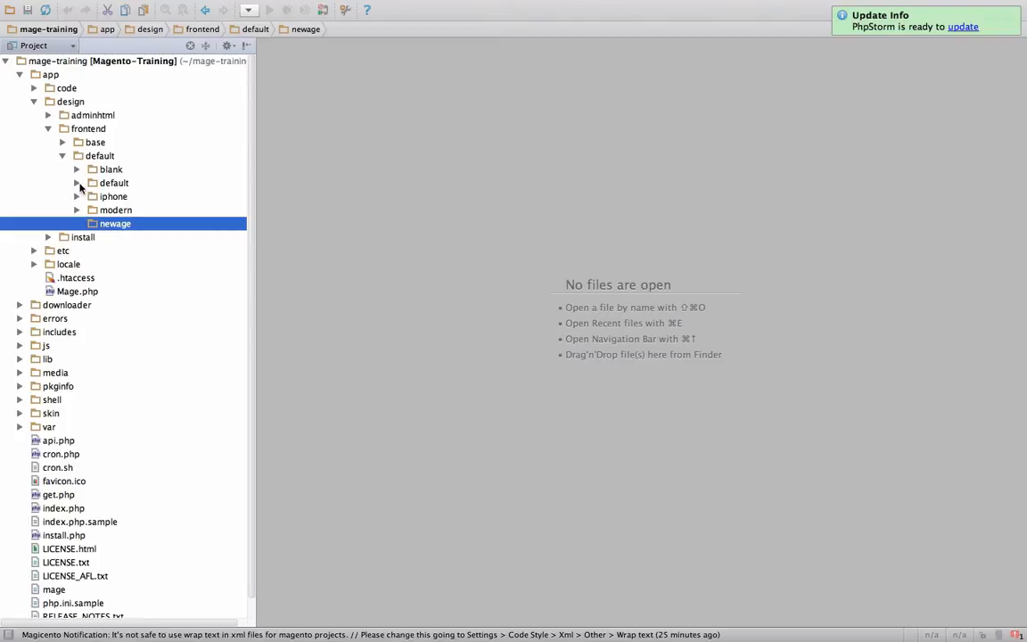
click(76, 182)
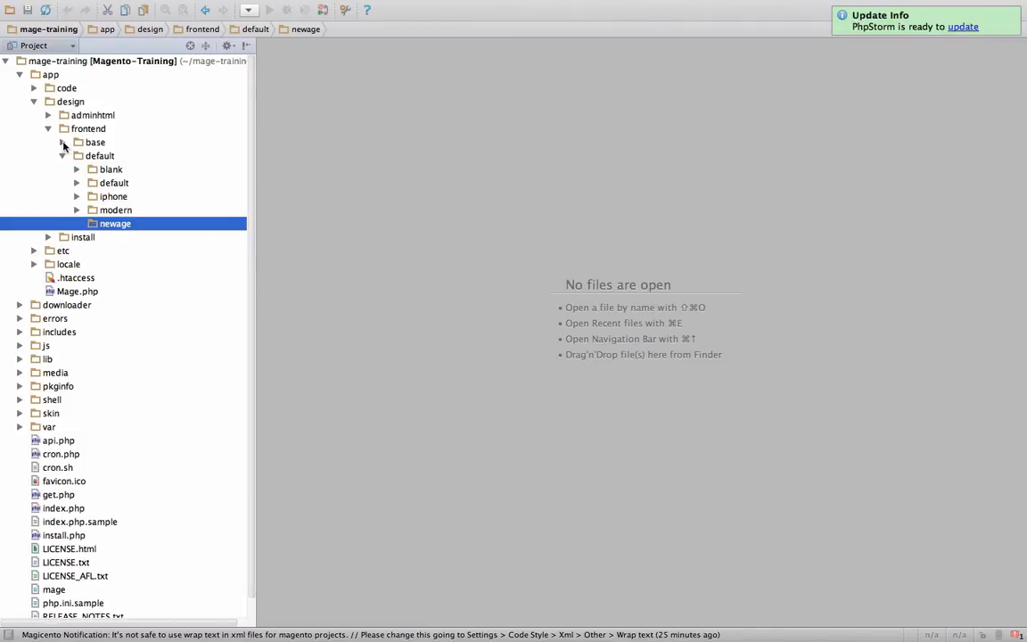
click(64, 143)
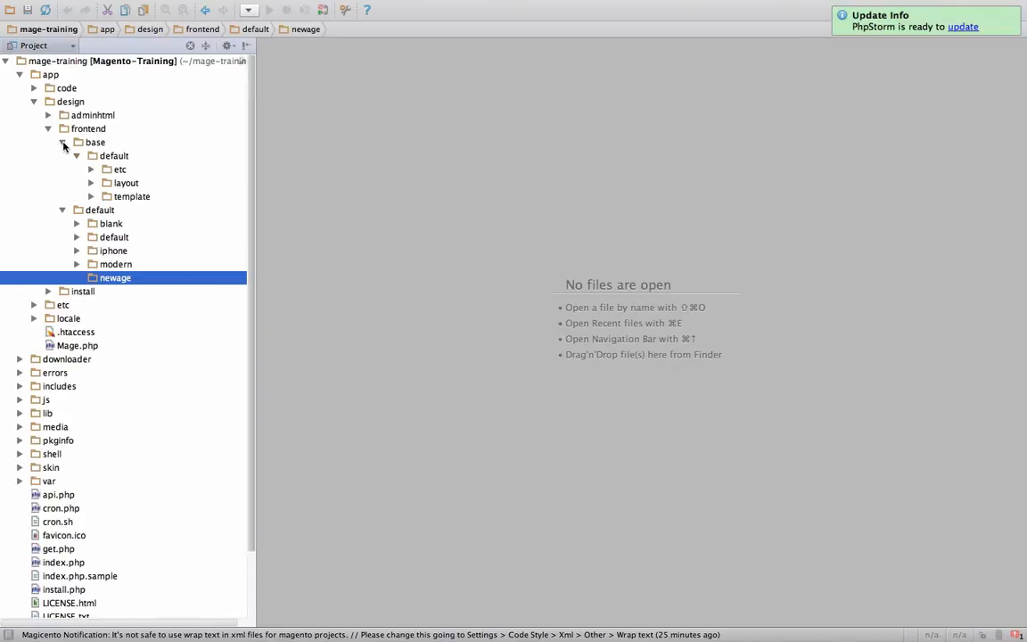
click(132, 196)
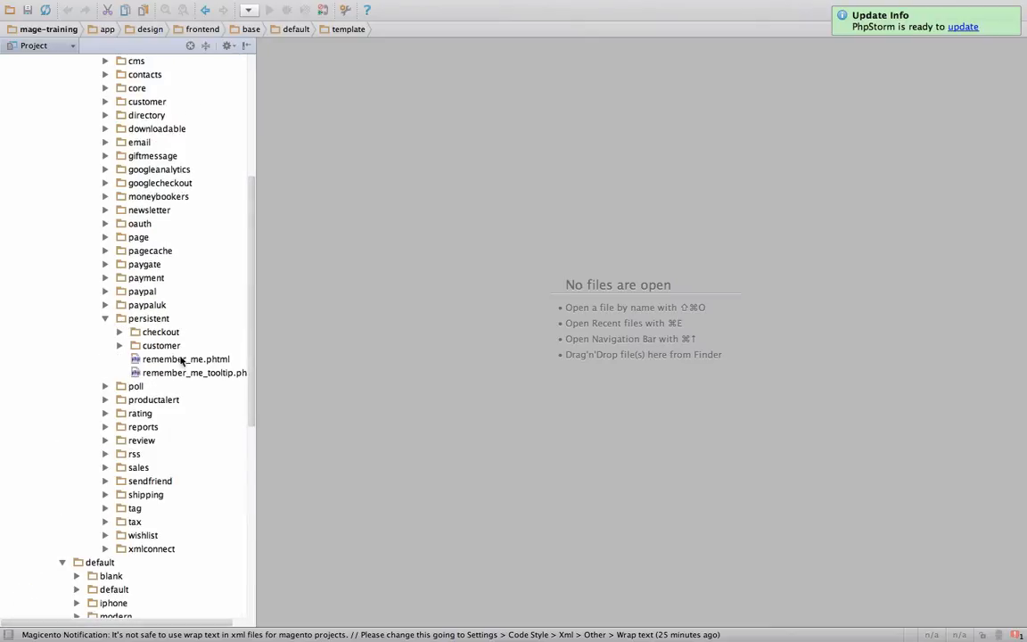
click(160, 346)
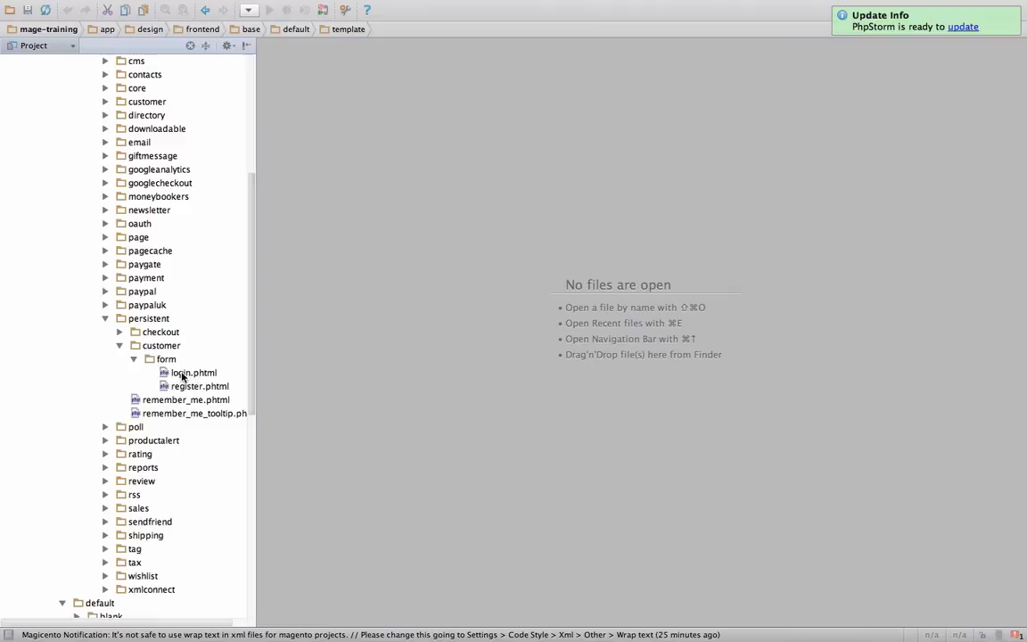
double_click(193, 373)
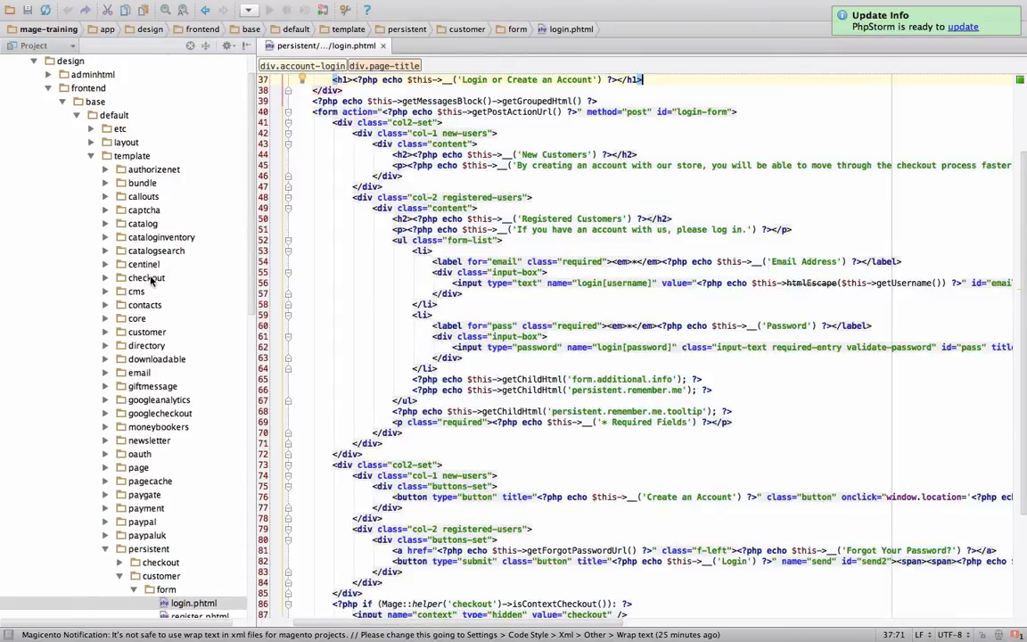
Scroll through login.phtml from the page title to the closing login-form script.
click(193, 602)
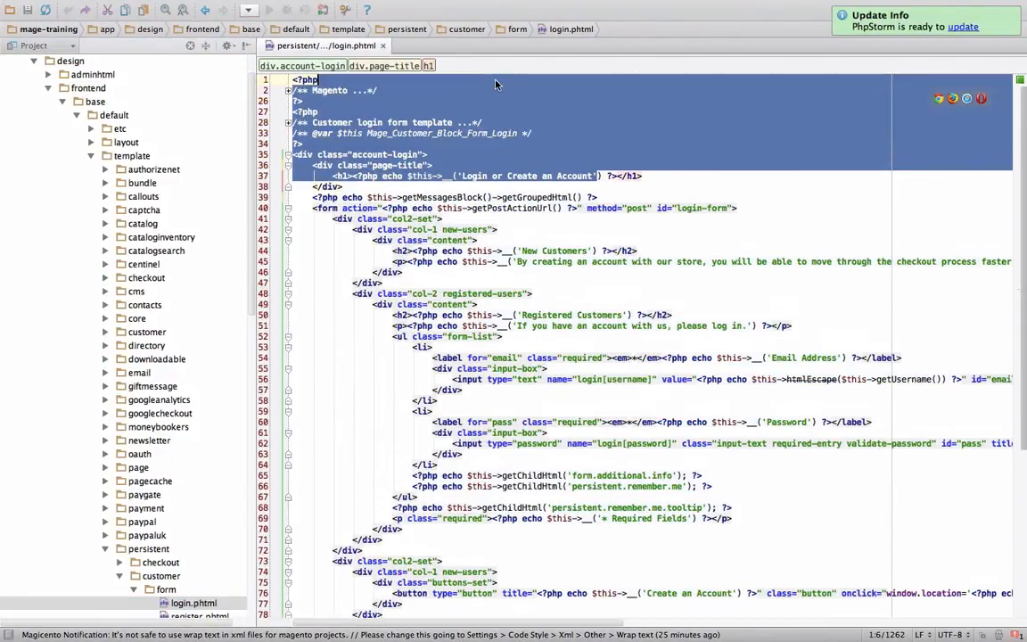
scroll(down, 3)
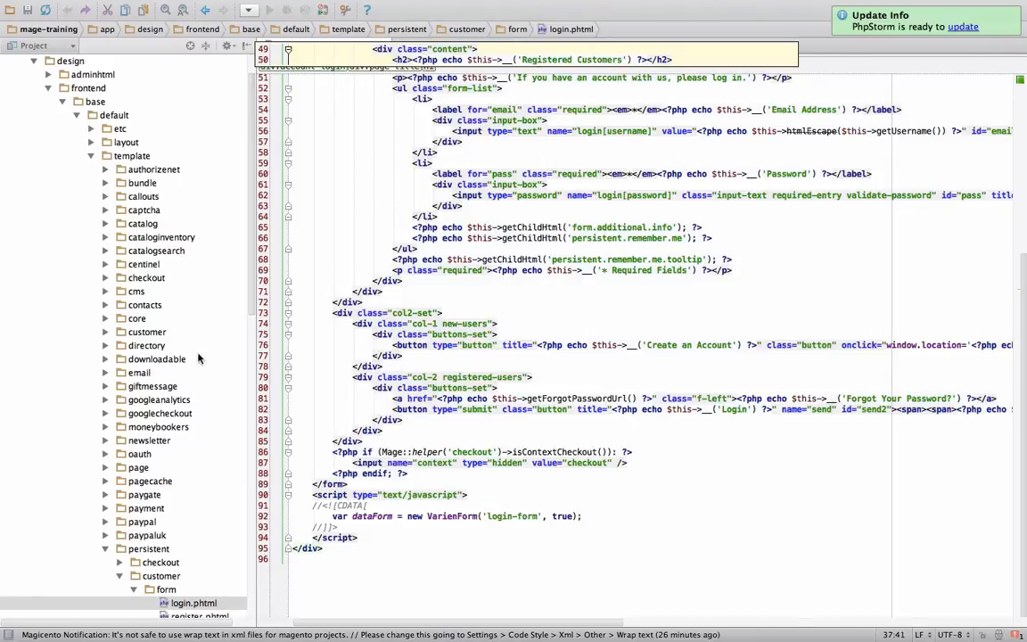
scroll(down, 3)
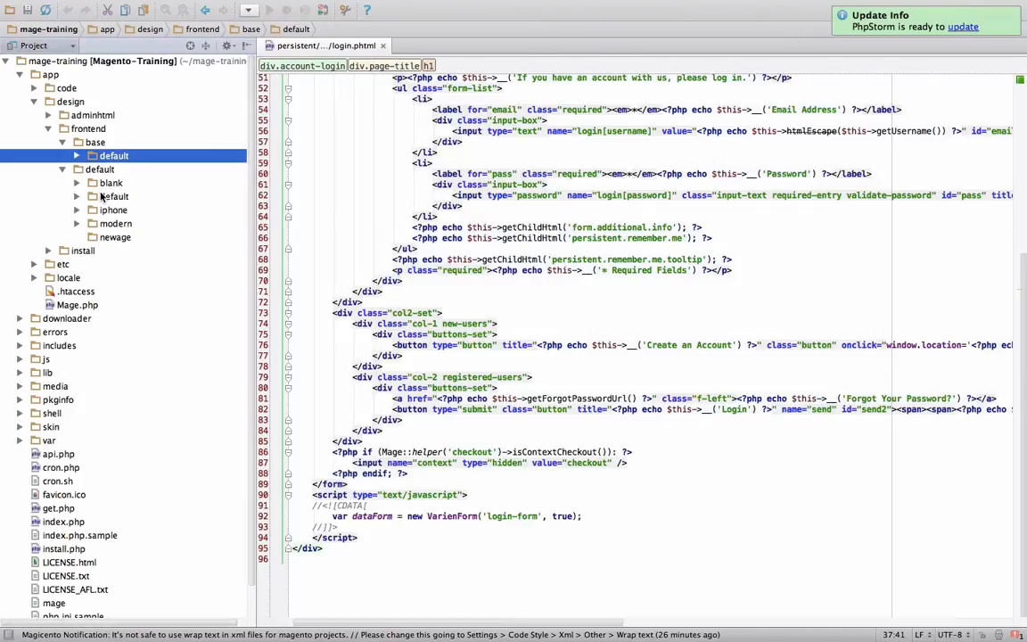
Create template and persistent directories inside the newage theme folder.
click(114, 235)
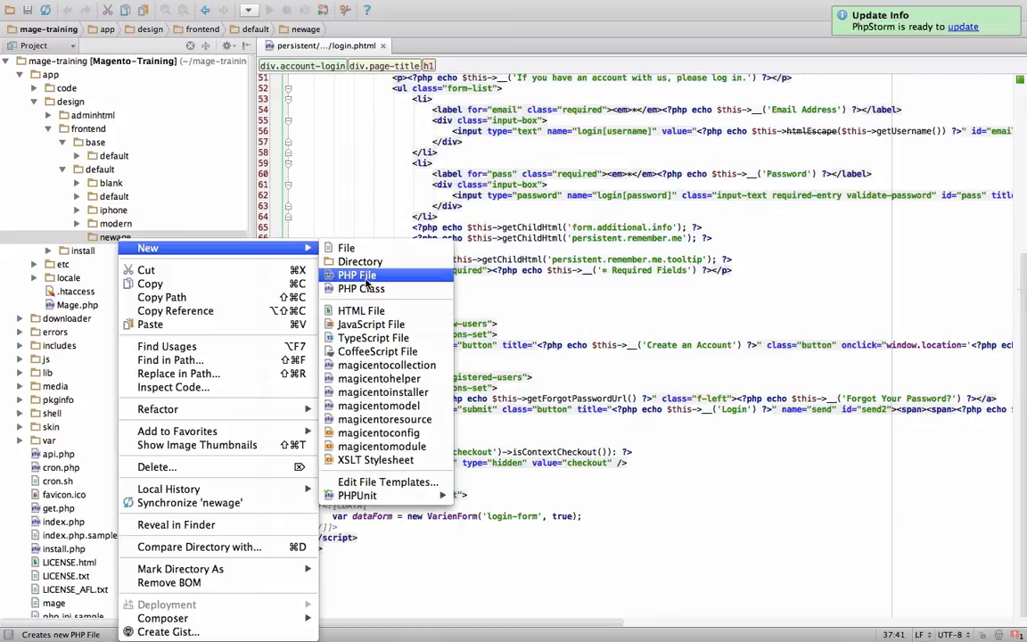
click(360, 261)
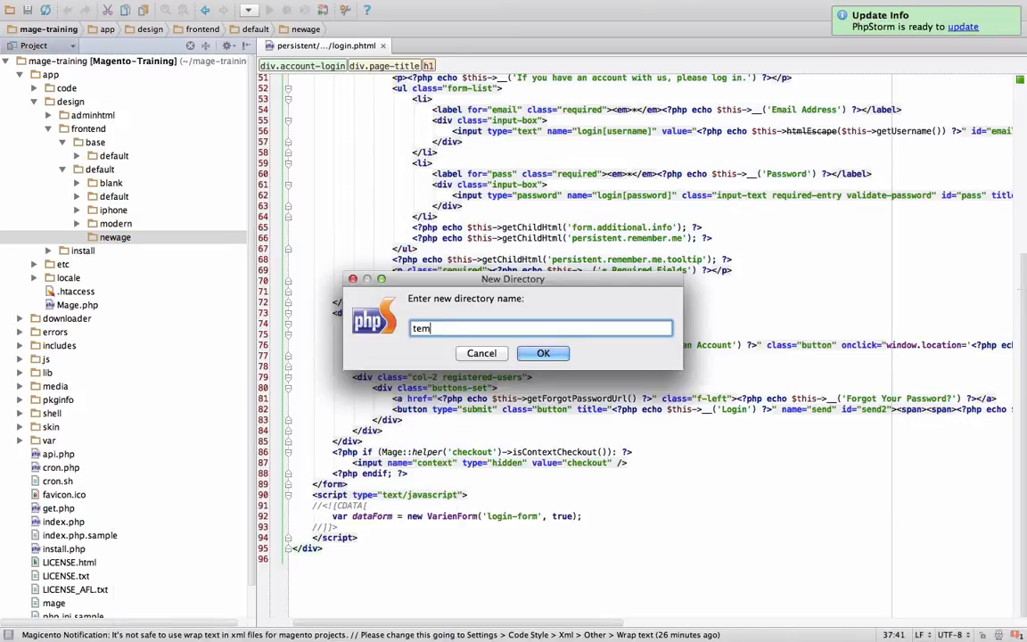
click(542, 353)
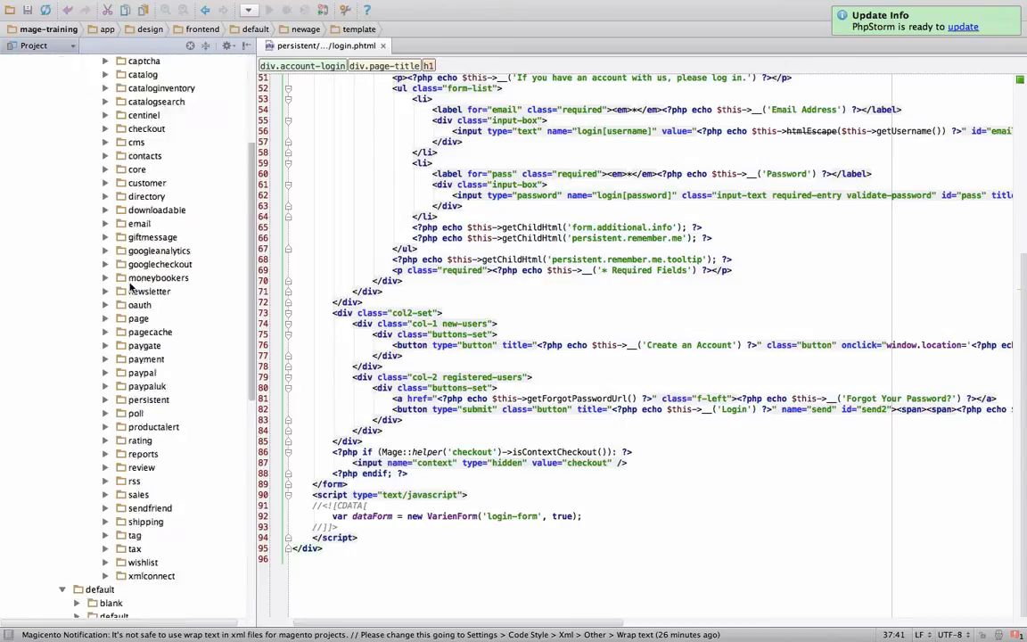
click(114, 482)
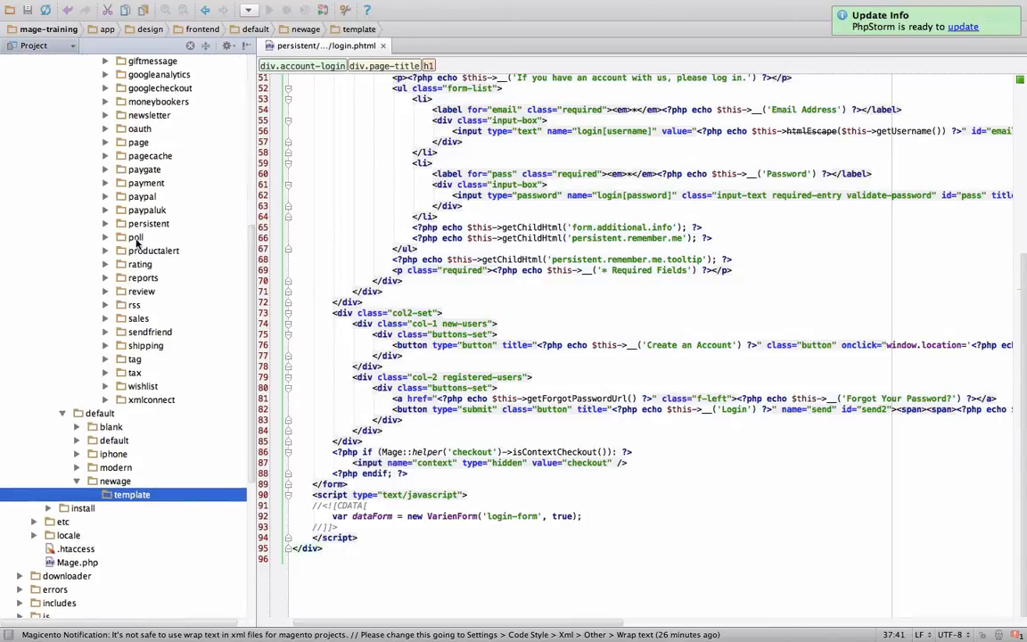
click(148, 225)
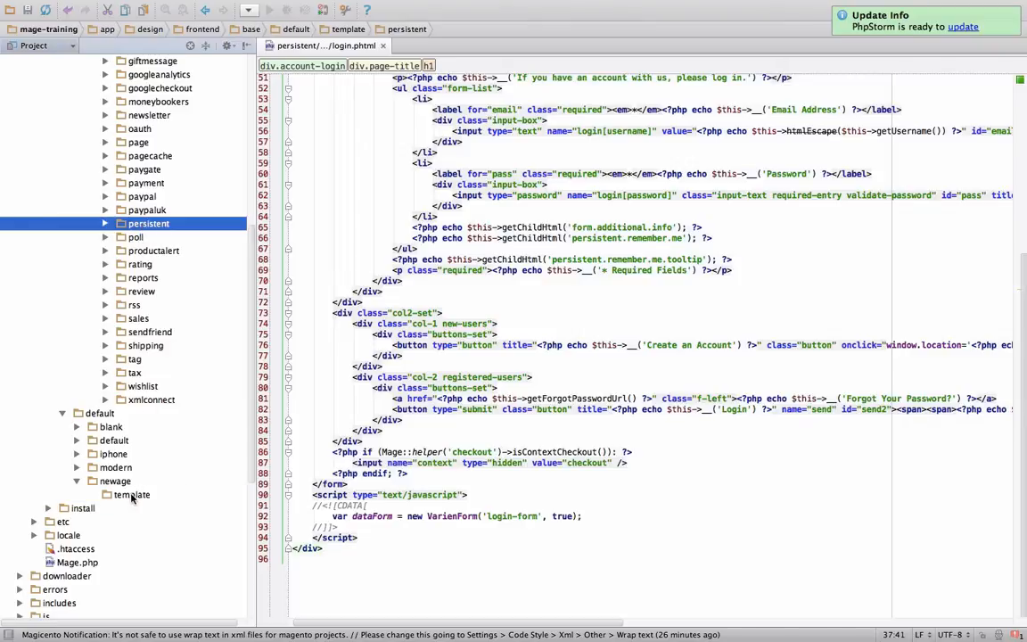
right_click(132, 496)
text(p)
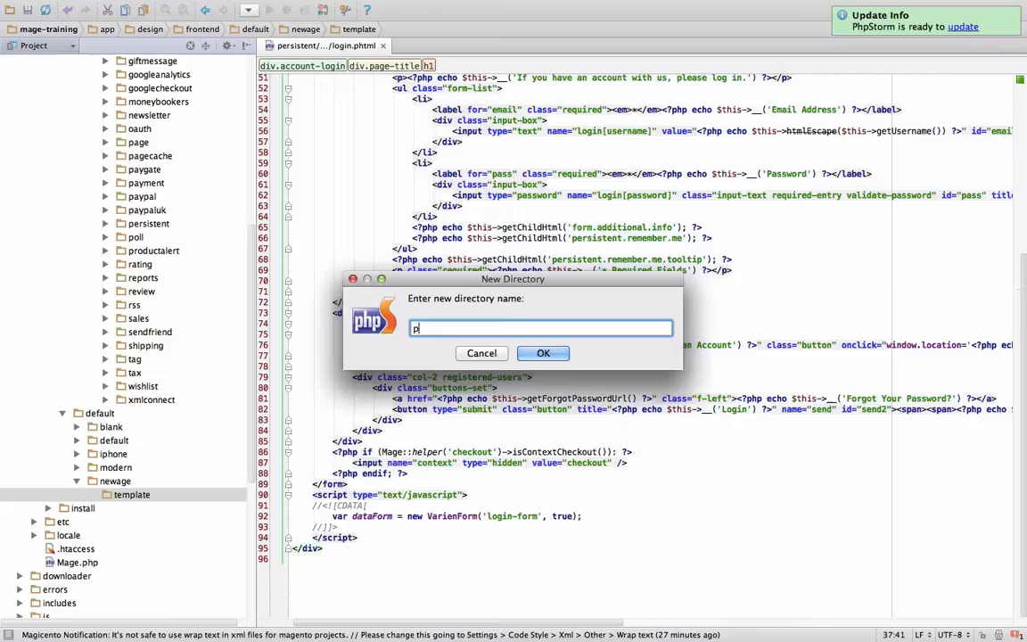
click(481, 353)
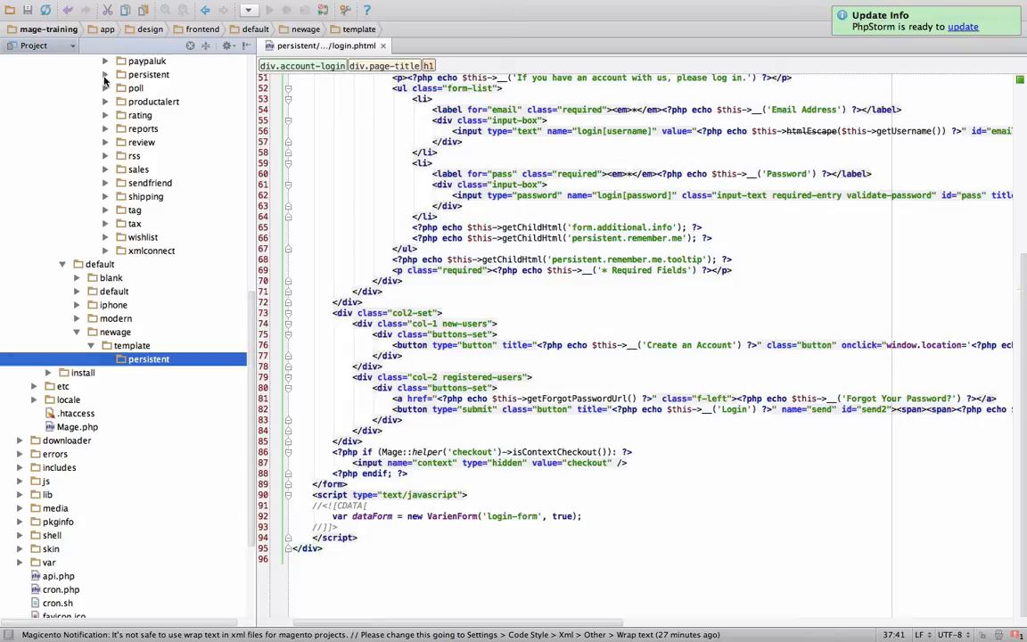
Add customer and form directories under newage/template/persistent, matching the base theme.
click(103, 75)
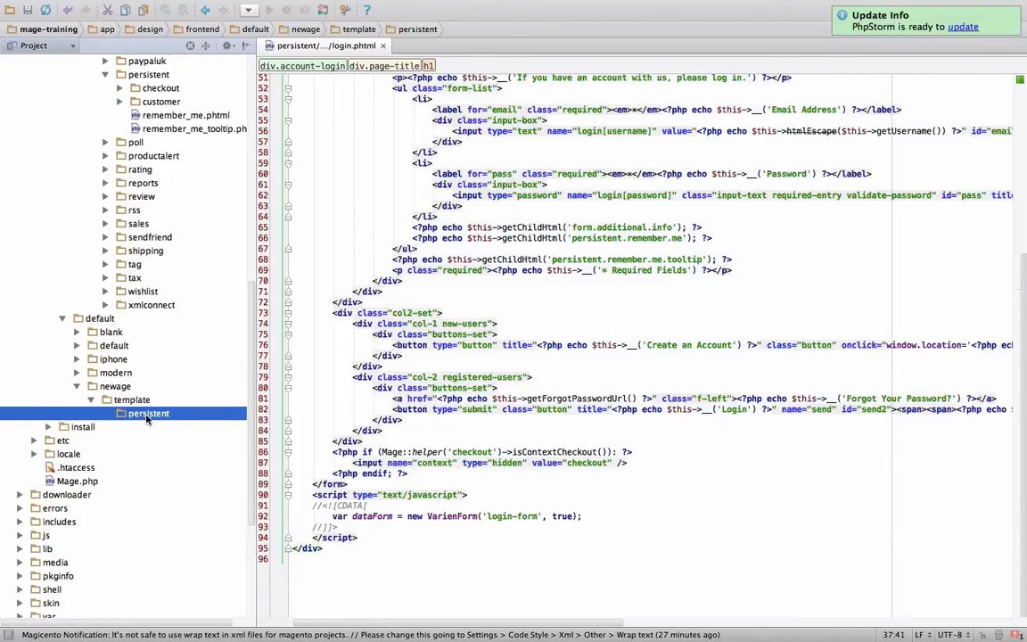
right_click(150, 414)
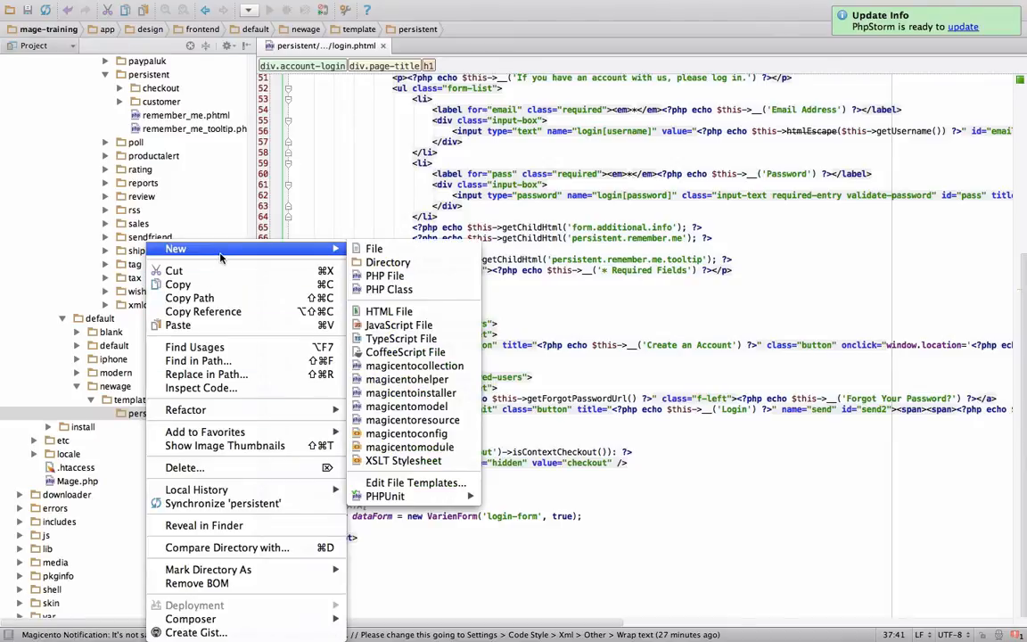
click(389, 262)
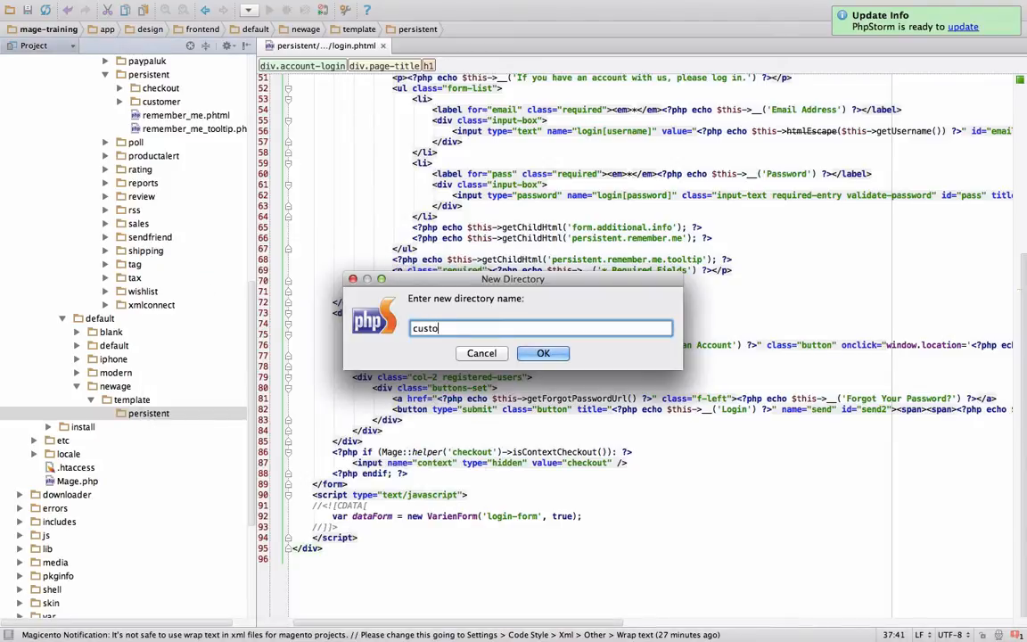
click(542, 353)
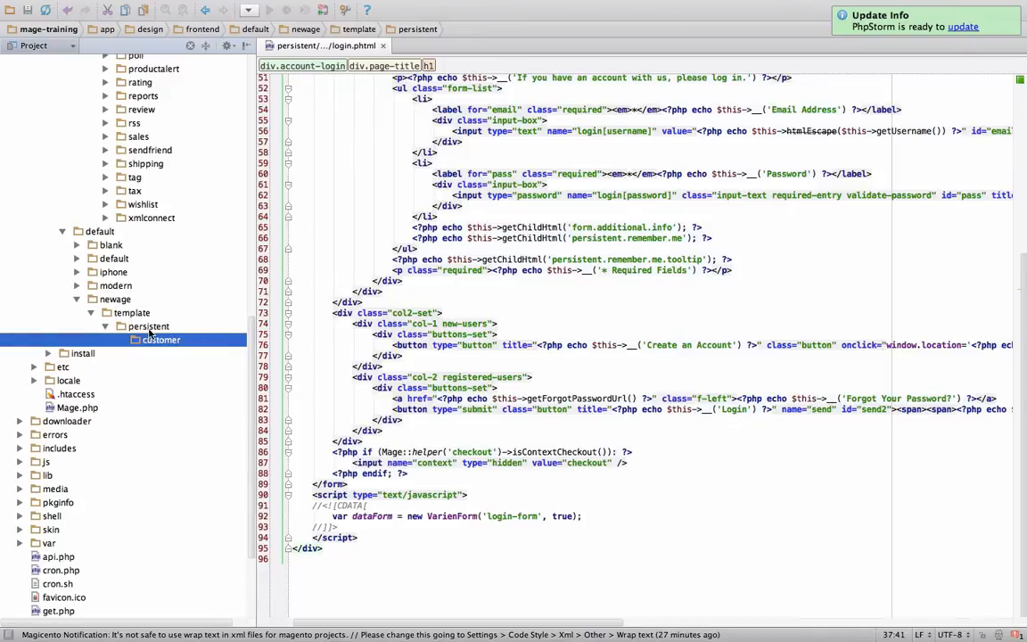
mouse_move(160, 157)
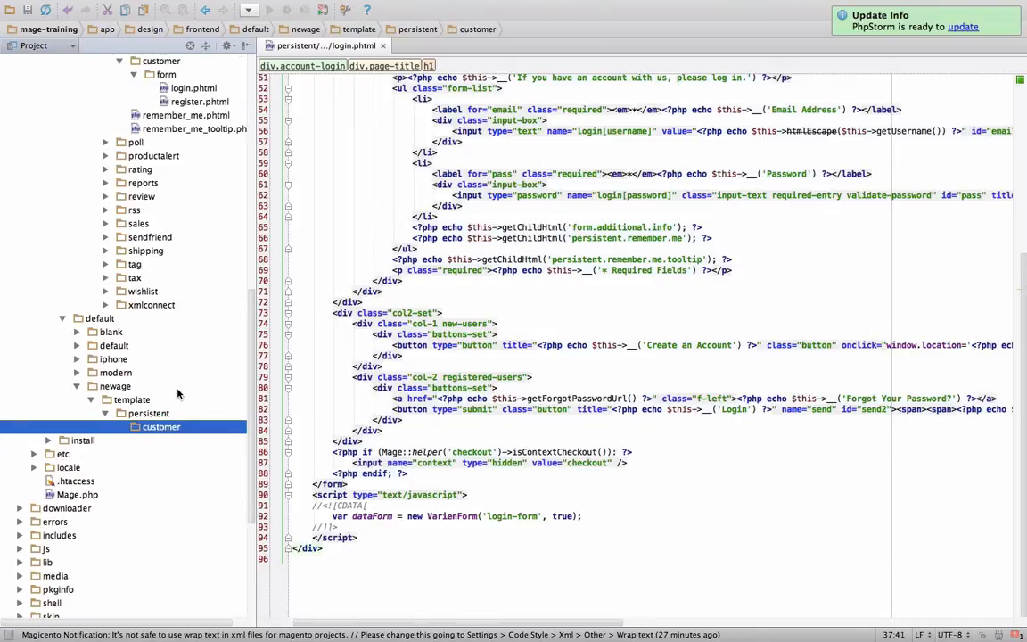
right_click(160, 426)
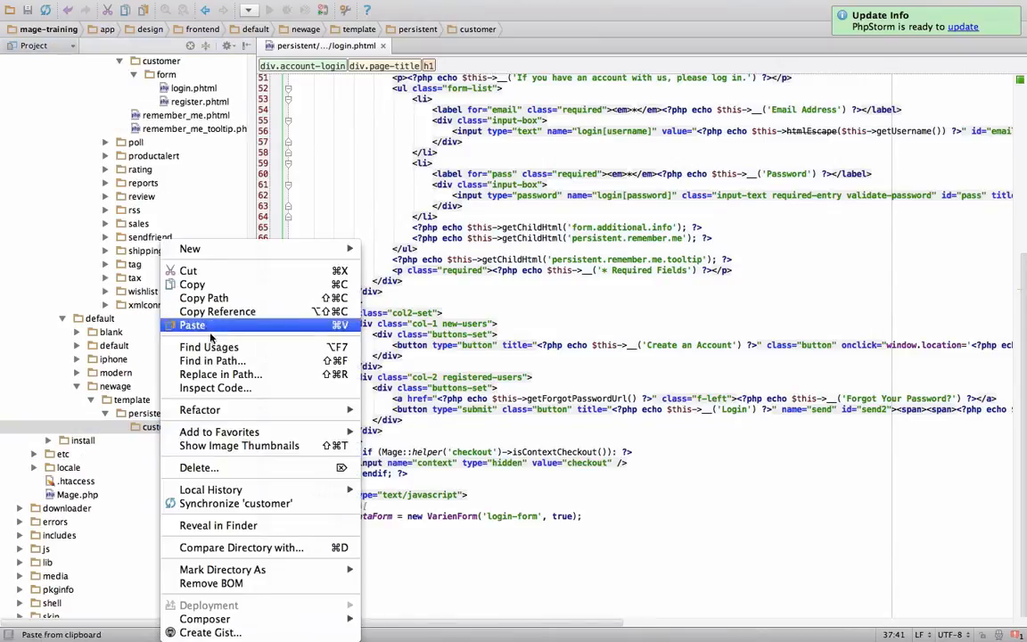
mouse_move(189, 250)
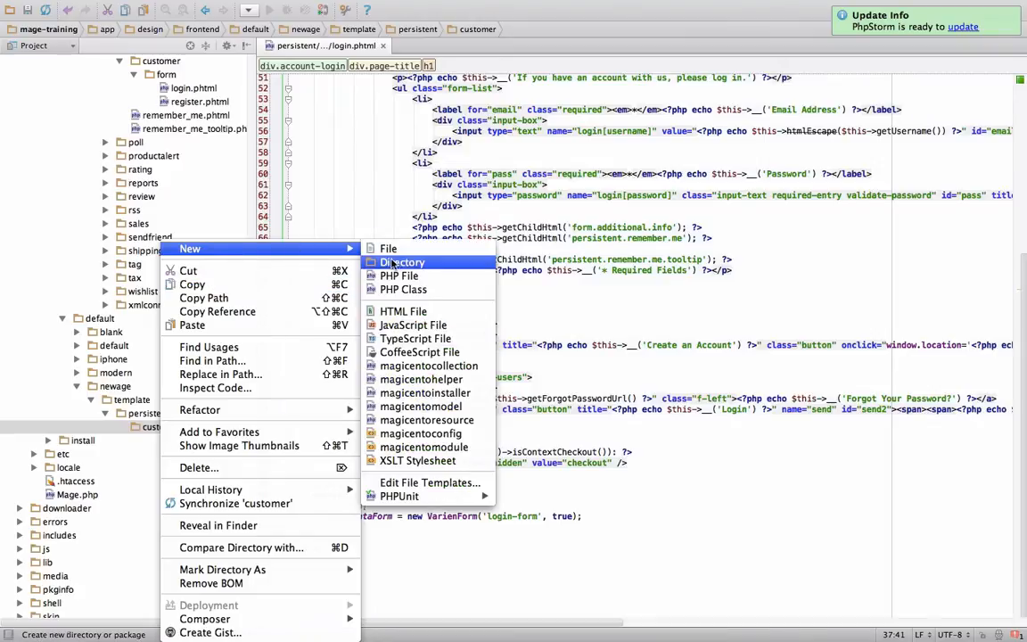
click(403, 262)
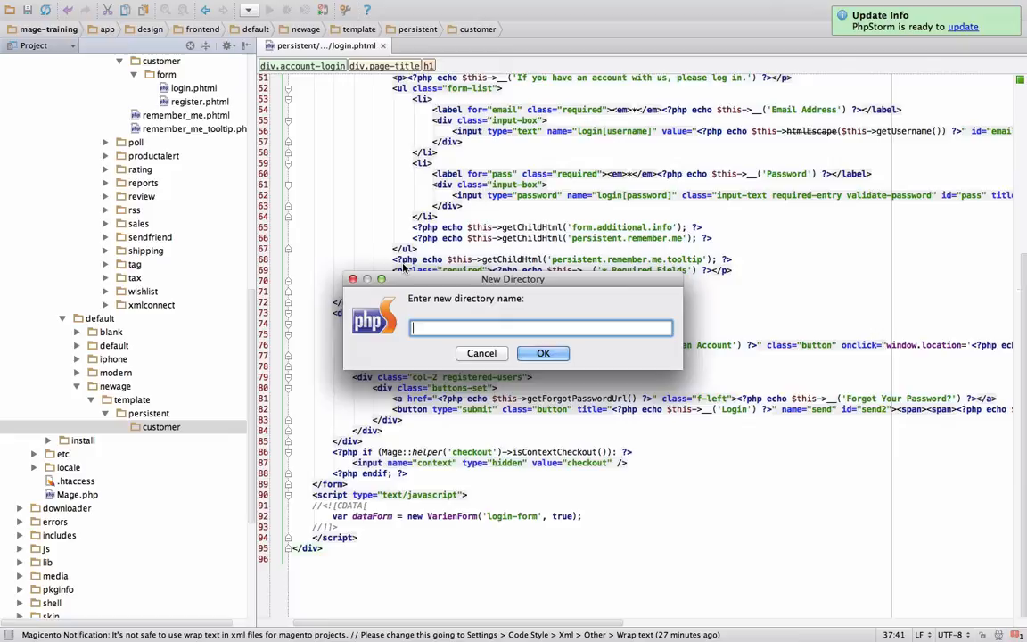
click(542, 353)
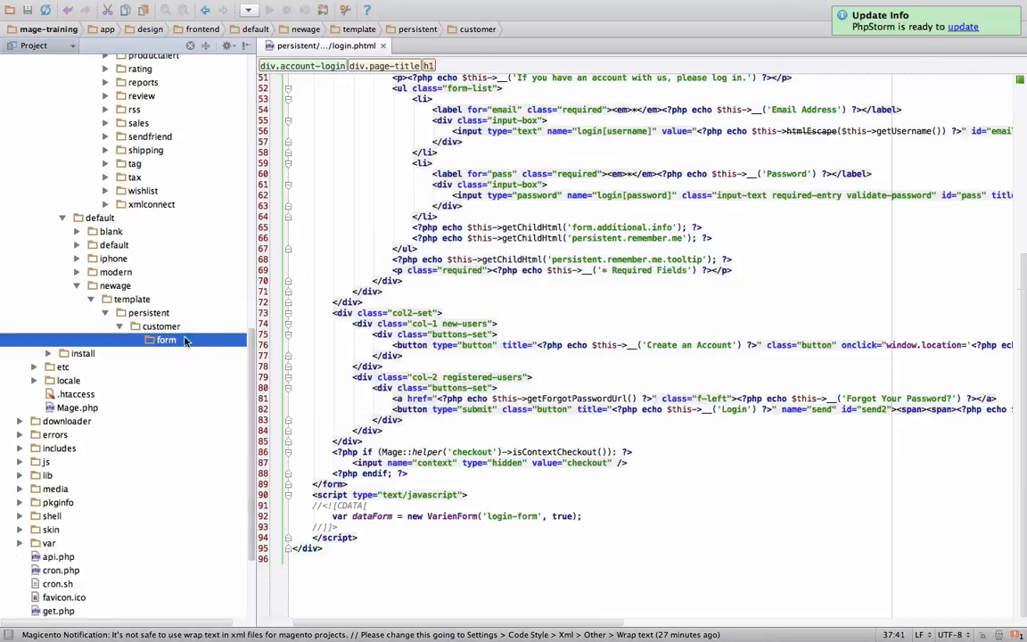
click(150, 339)
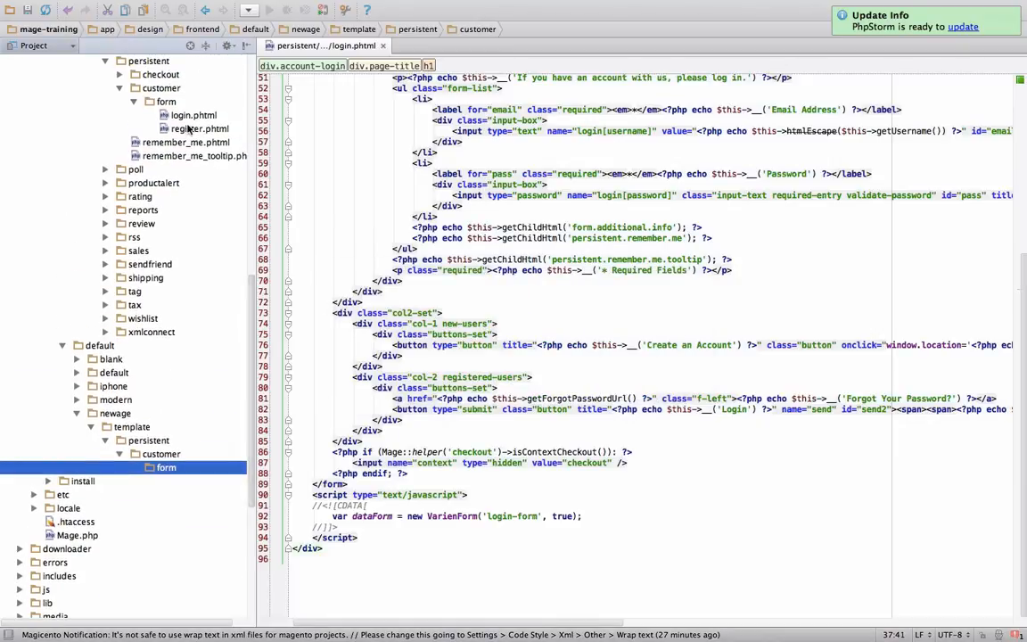
click(193, 114)
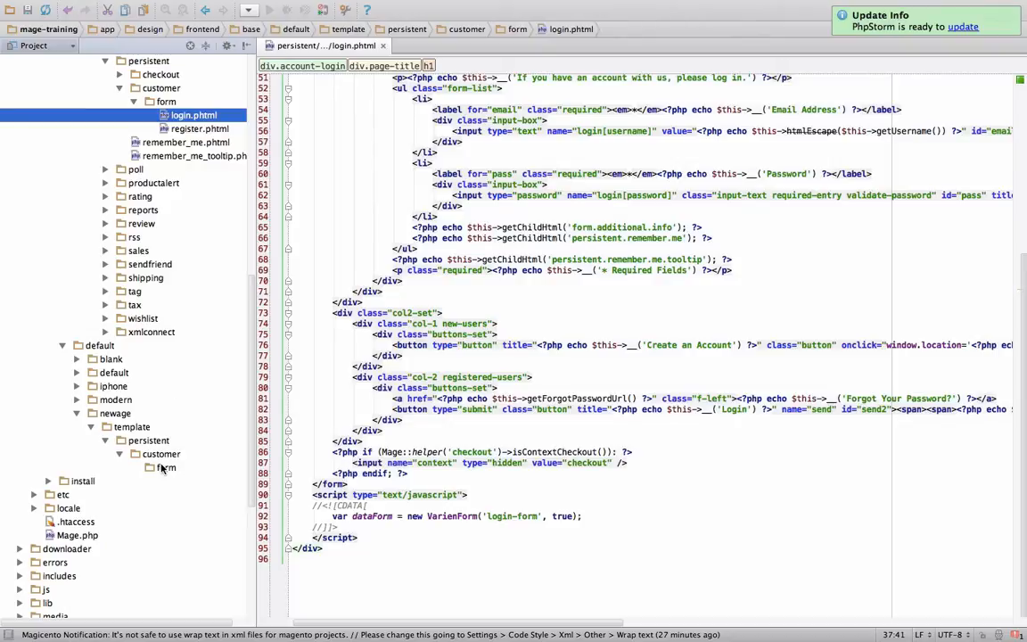
right_click(166, 467)
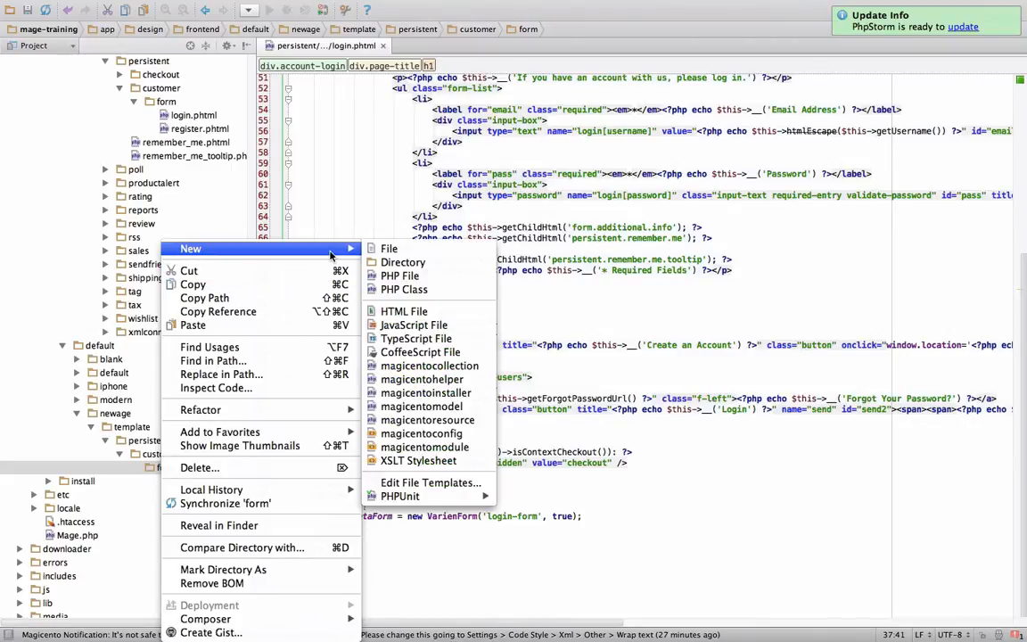
mouse_move(400, 275)
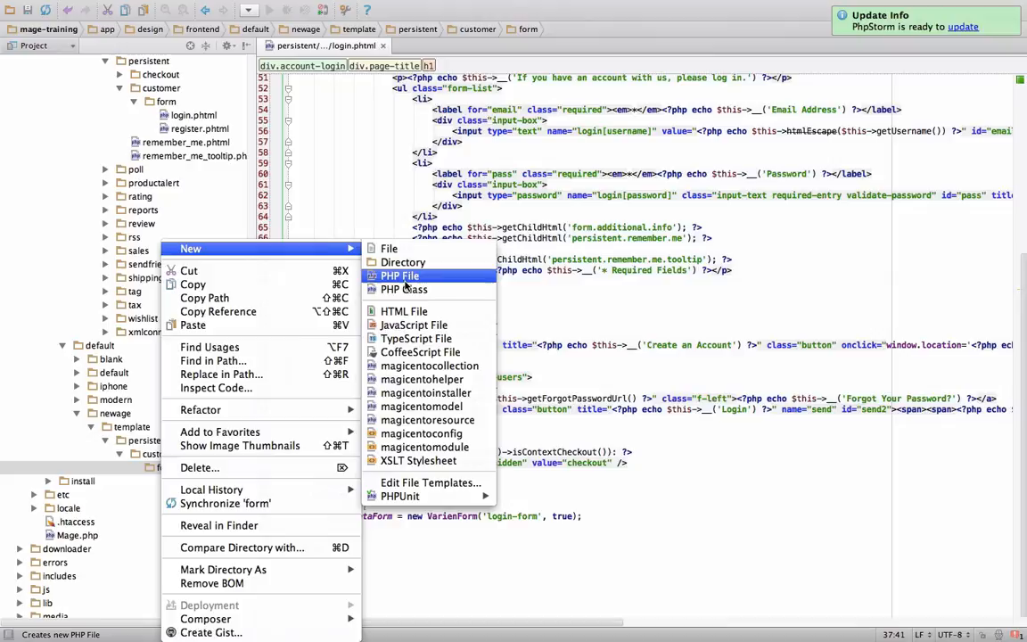
Create login.phtml in newage's form folder from the base template and type 'Signup' under New Customers.
click(400, 274)
text(login.phtml)
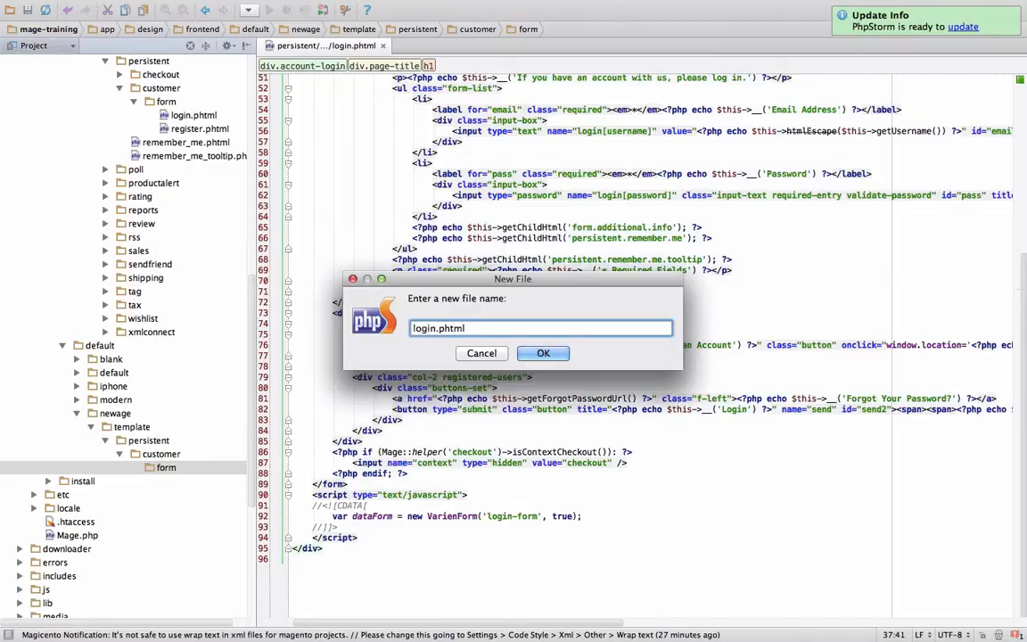
click(542, 353)
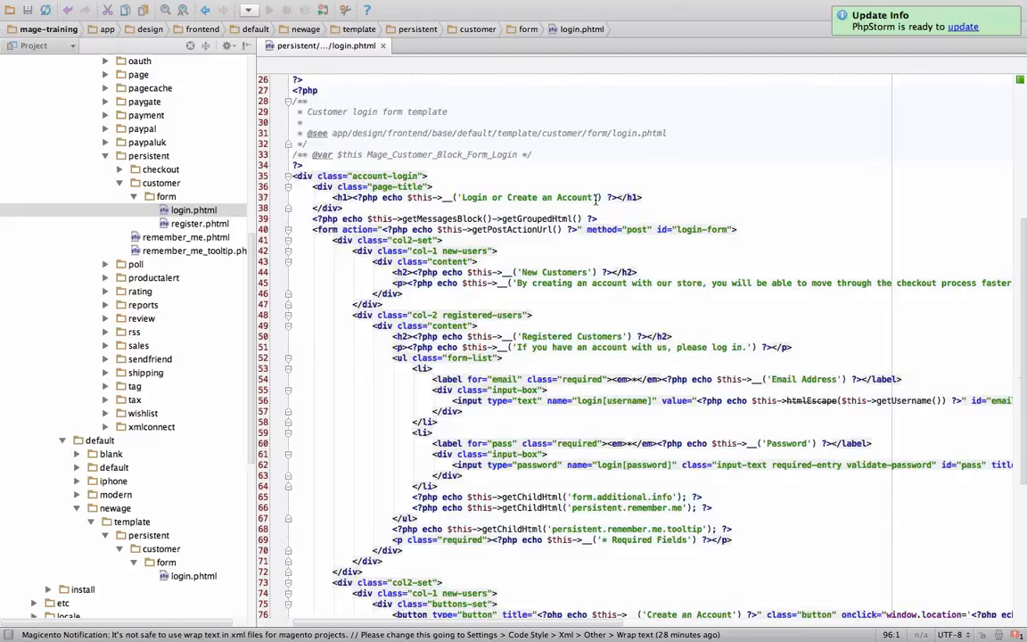
click(579, 196)
text(!)
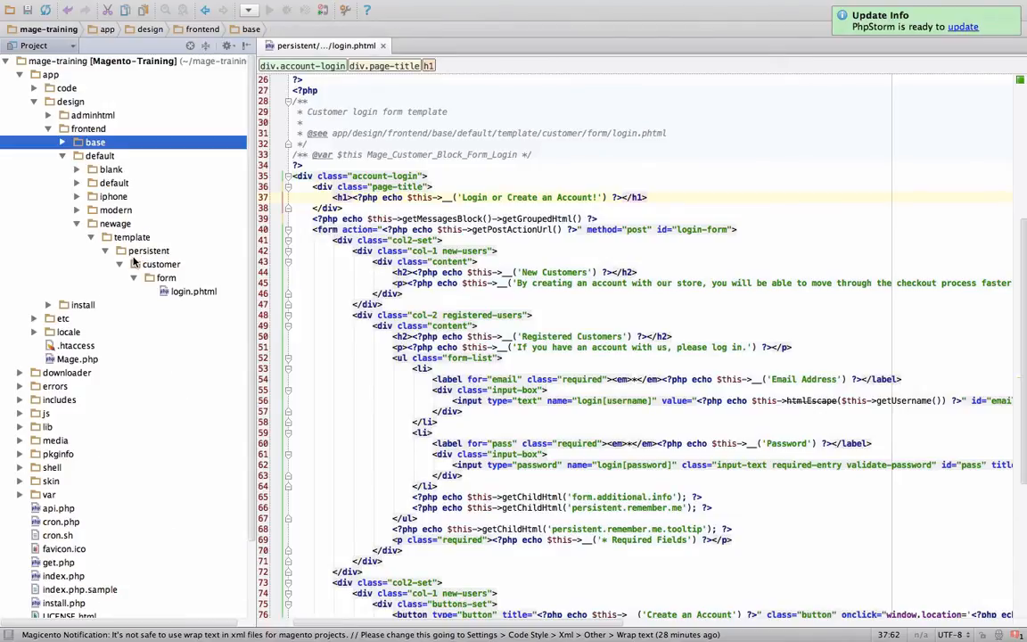
scroll(down, 3)
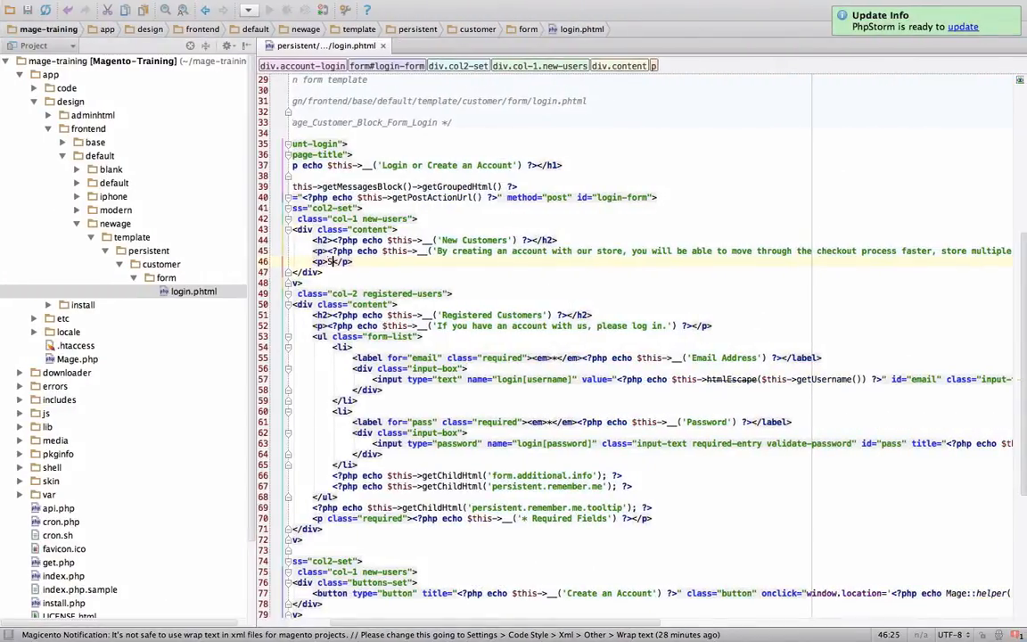
text(Signup)
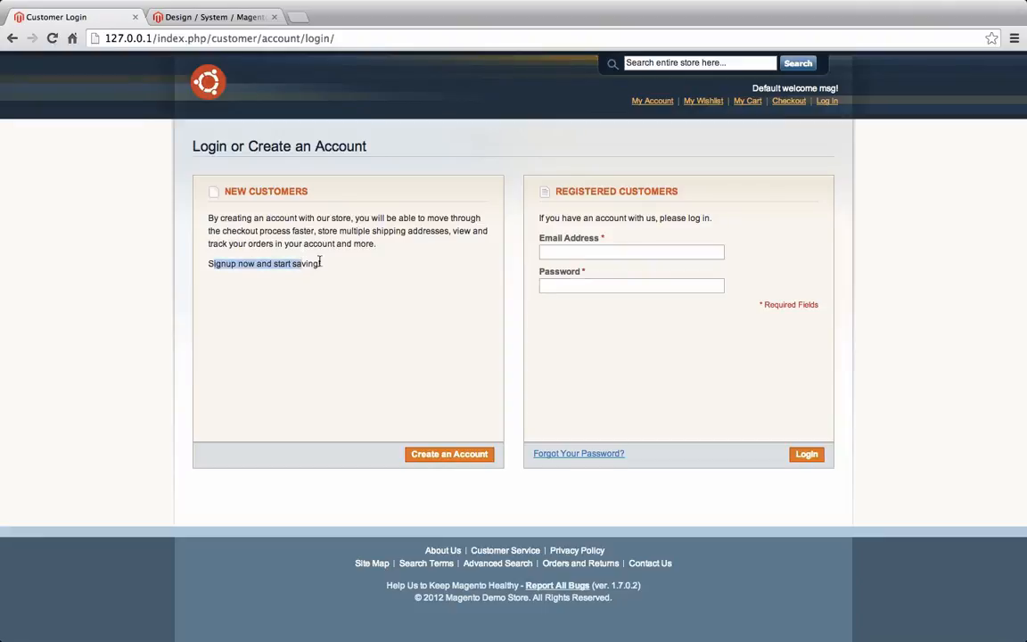
Reload the storefront login page to see 'Signup now and start saving!' under New Customers.
click(214, 16)
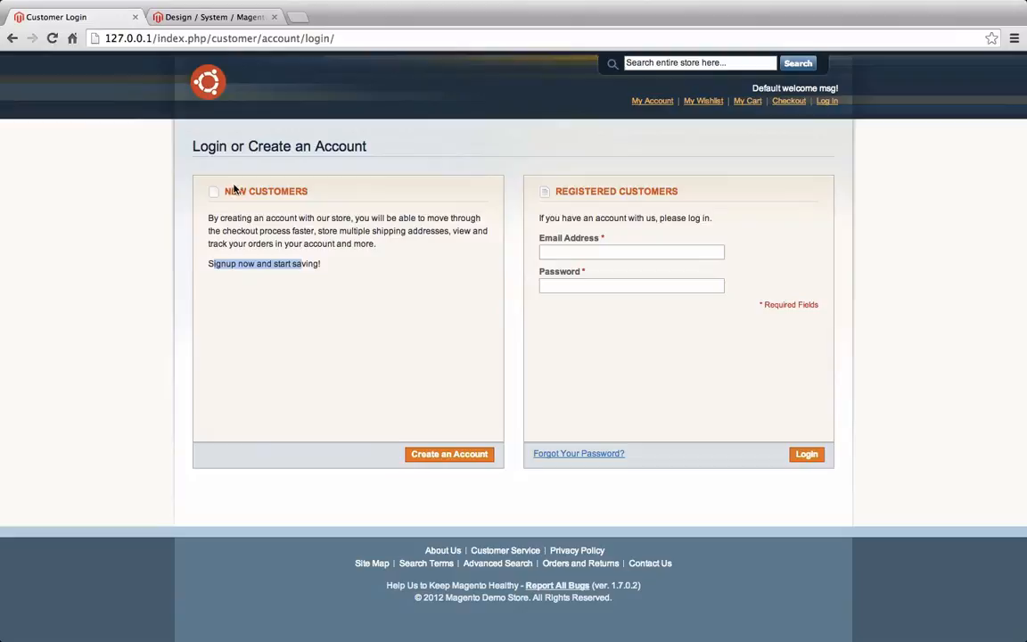
mouse_move(194, 177)
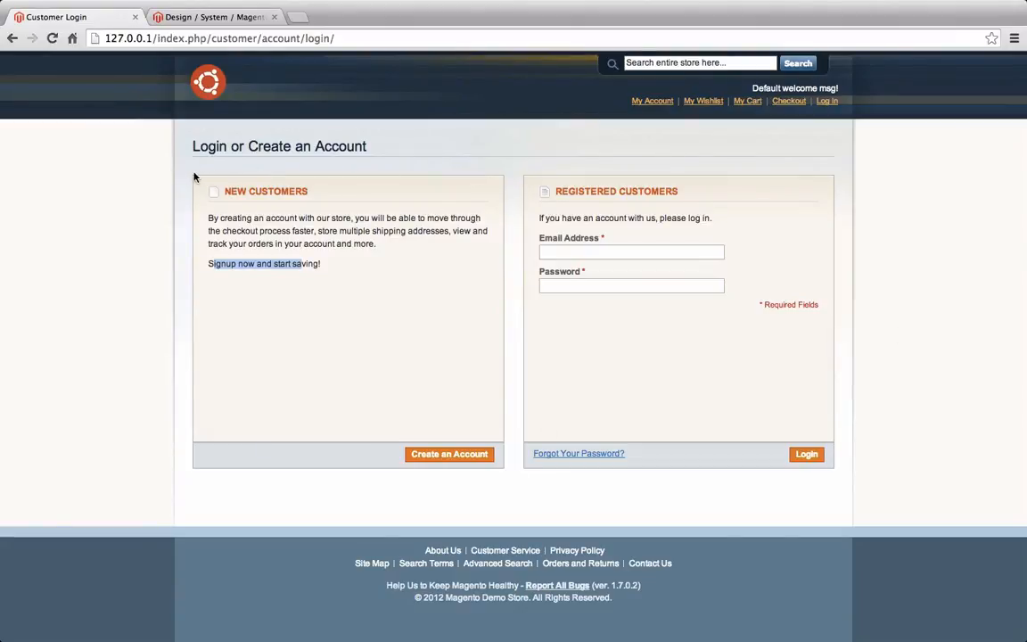